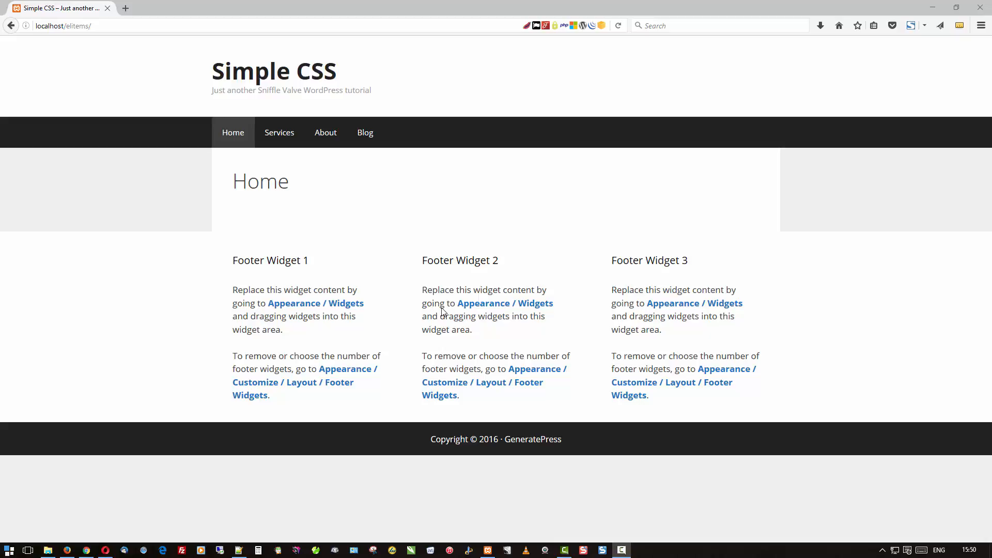
pyautogui.moveTo(530, 344)
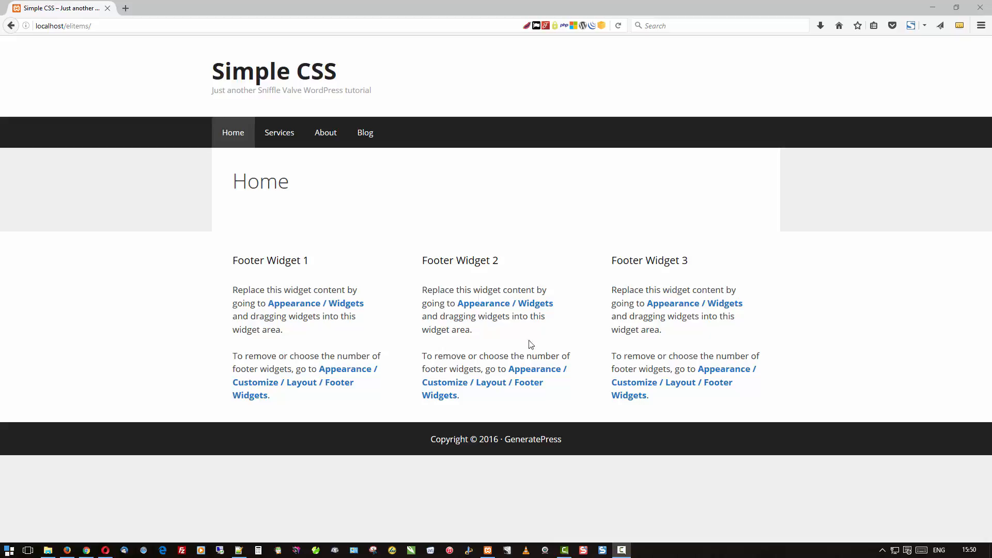
pyautogui.moveTo(297, 143)
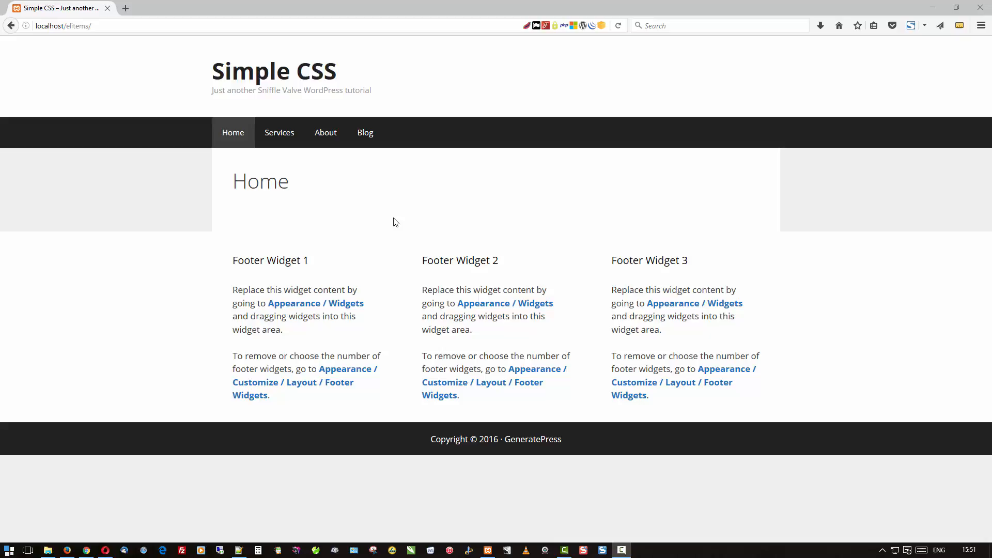
pyautogui.moveTo(389, 199)
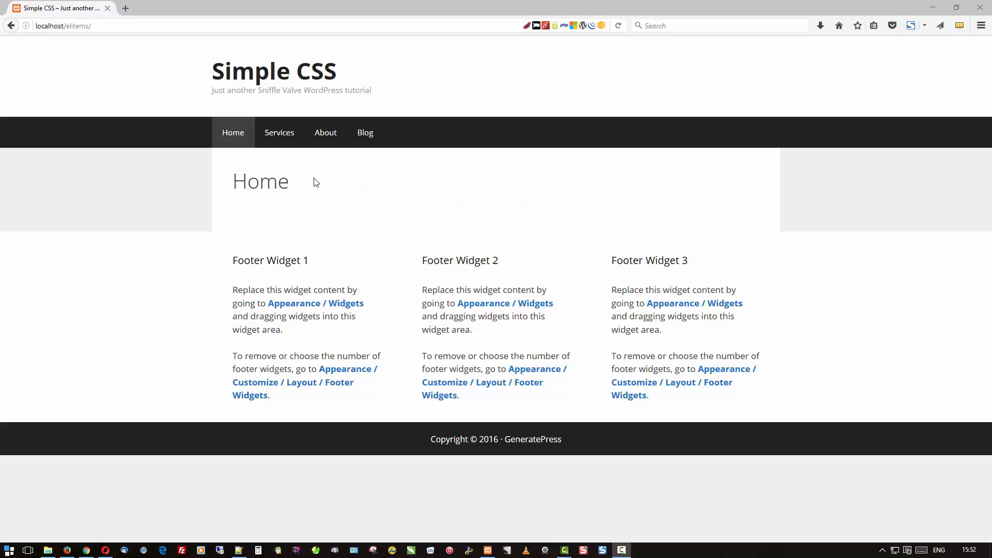
pyautogui.moveTo(343, 194)
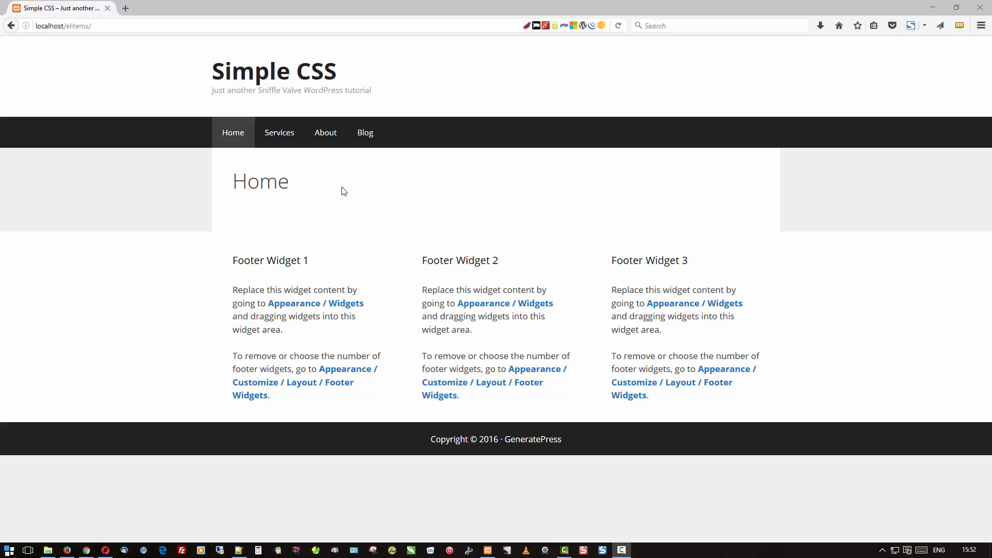
pyautogui.moveTo(339, 184)
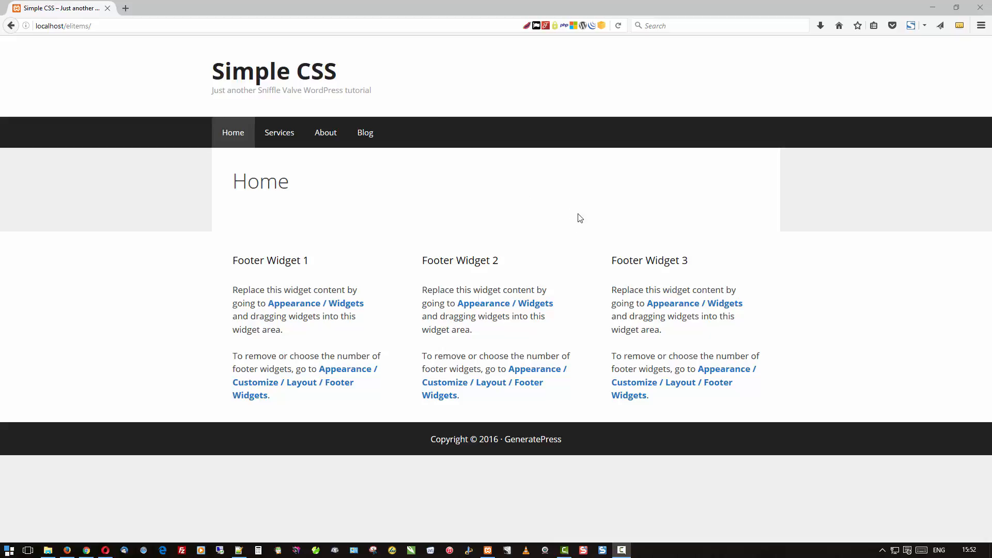
pyautogui.moveTo(570, 203)
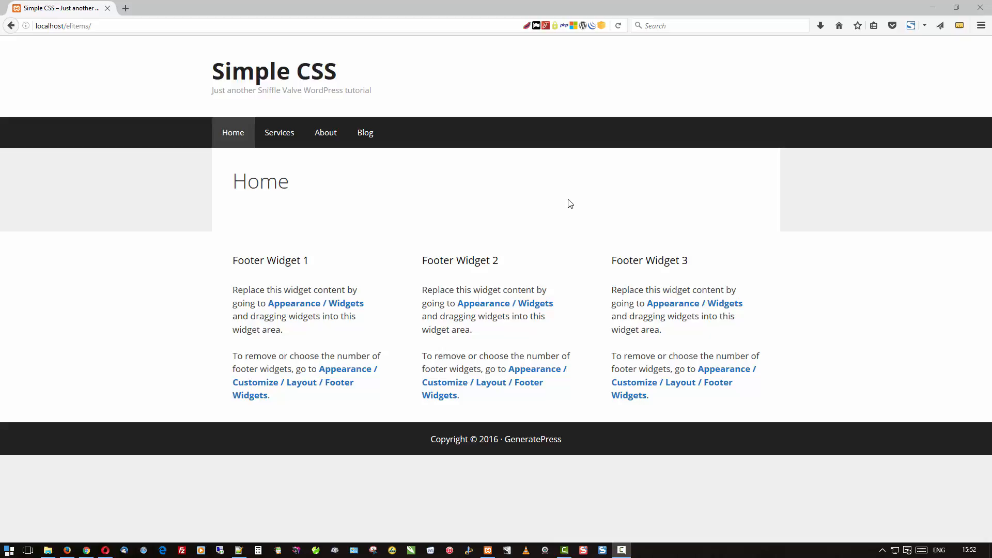
pyautogui.moveTo(394, 226)
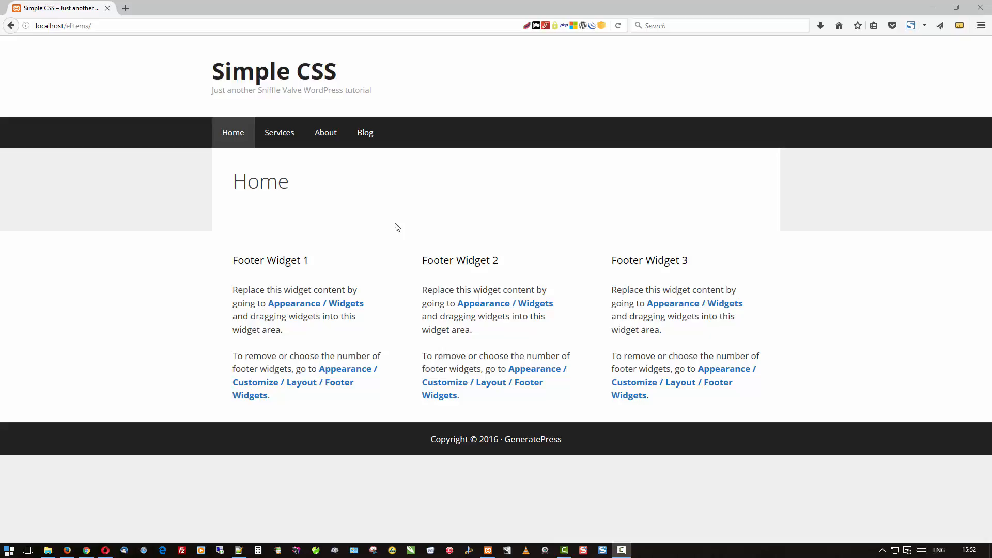
pyautogui.moveTo(444, 202)
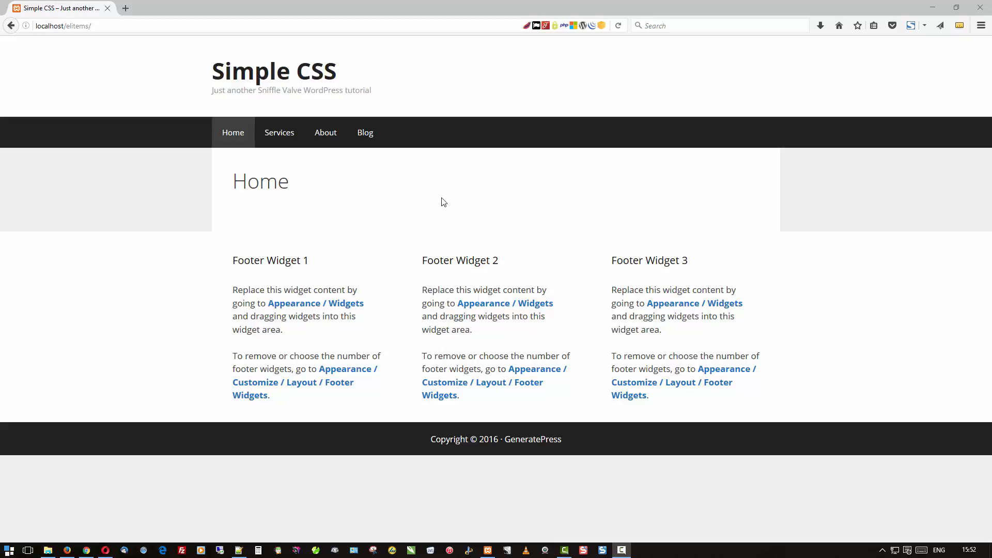
pyautogui.moveTo(221, 93)
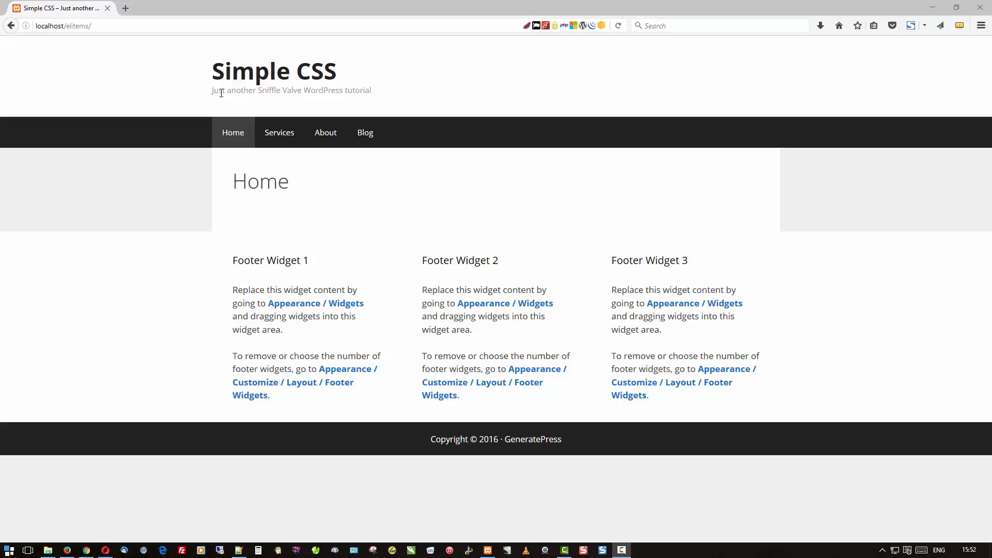
pyautogui.moveTo(178, 93)
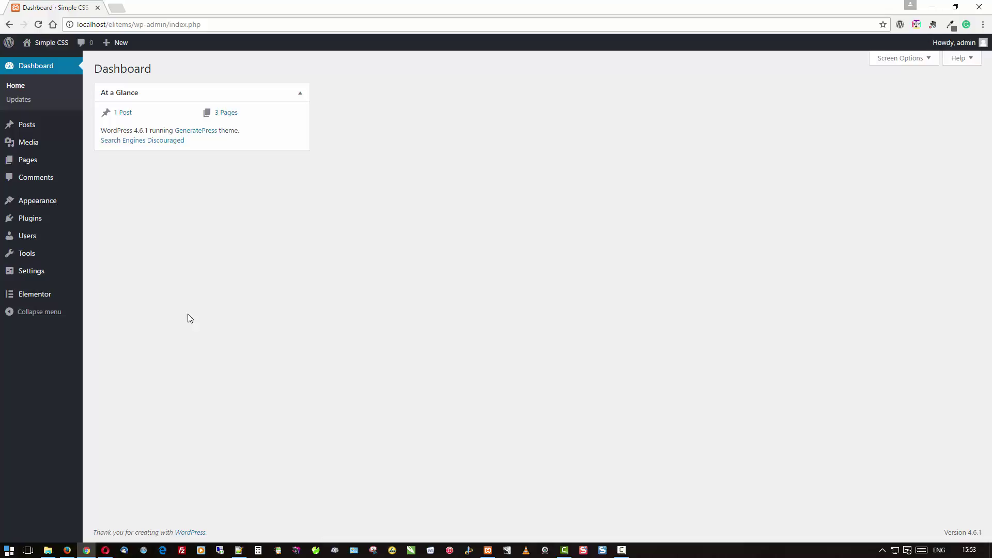
# - Open Installed Plugins, showing Elementor, Insert Pages and Simple CSS as active
pyautogui.click(29, 219)
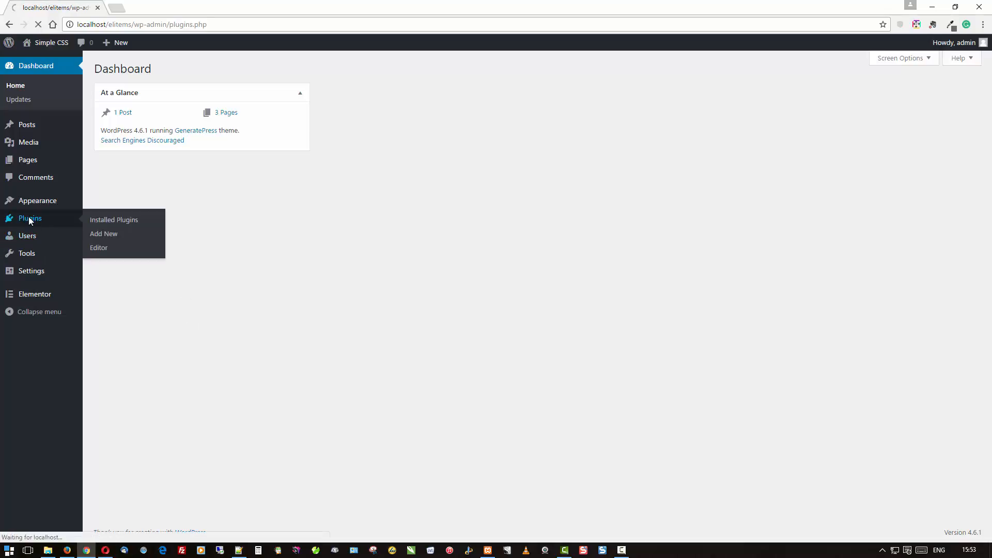
pyautogui.click(114, 220)
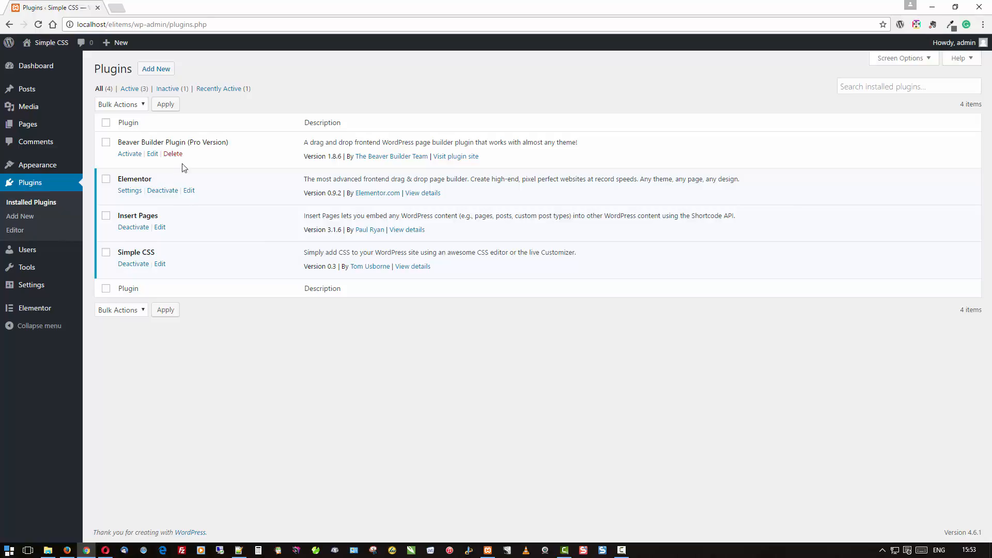
pyautogui.moveTo(211, 183)
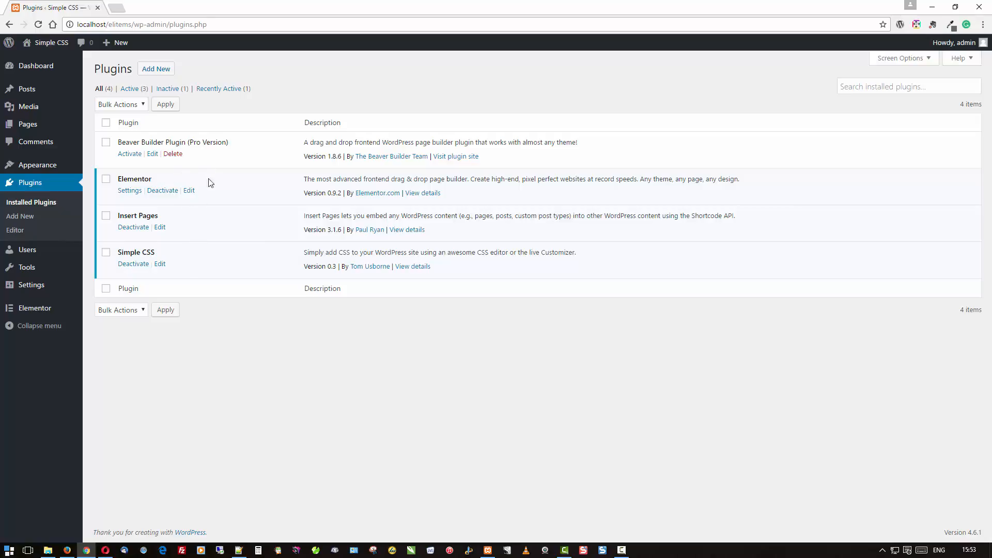
pyautogui.moveTo(202, 290)
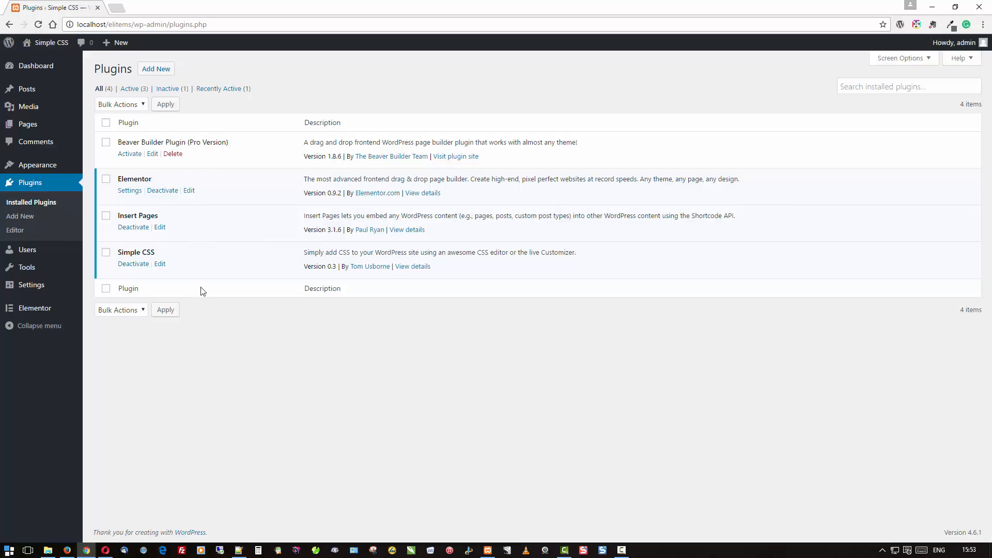
pyautogui.moveTo(151, 77)
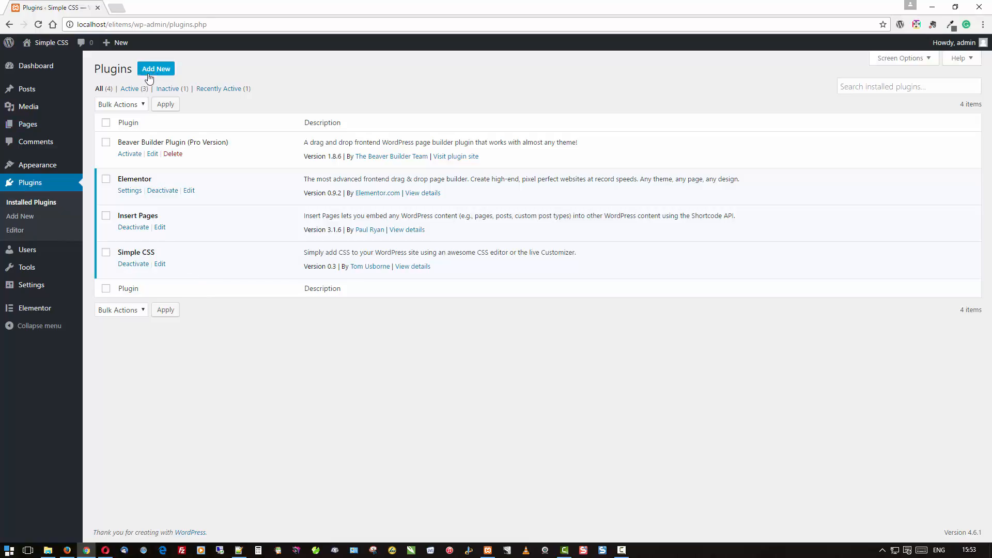
pyautogui.click(156, 68)
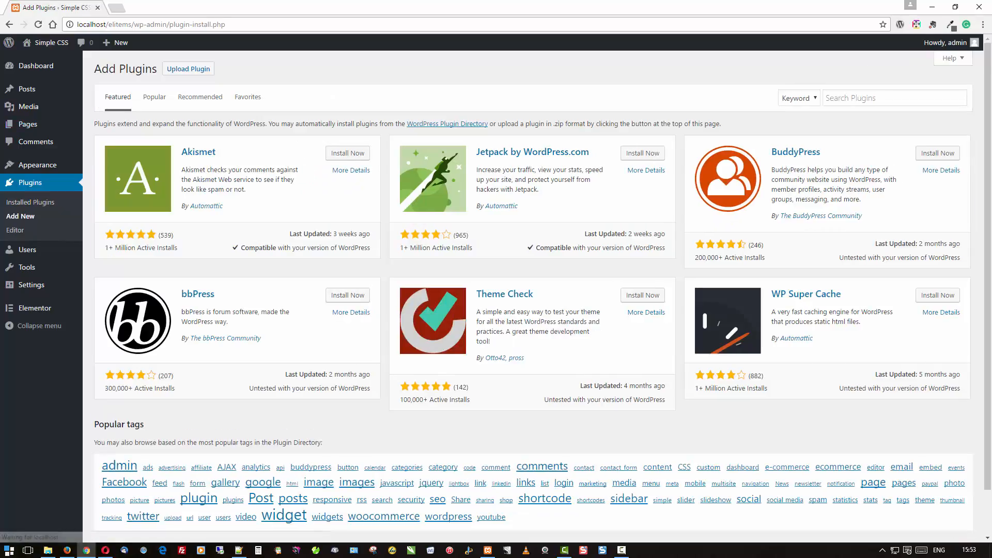
pyautogui.write('s')
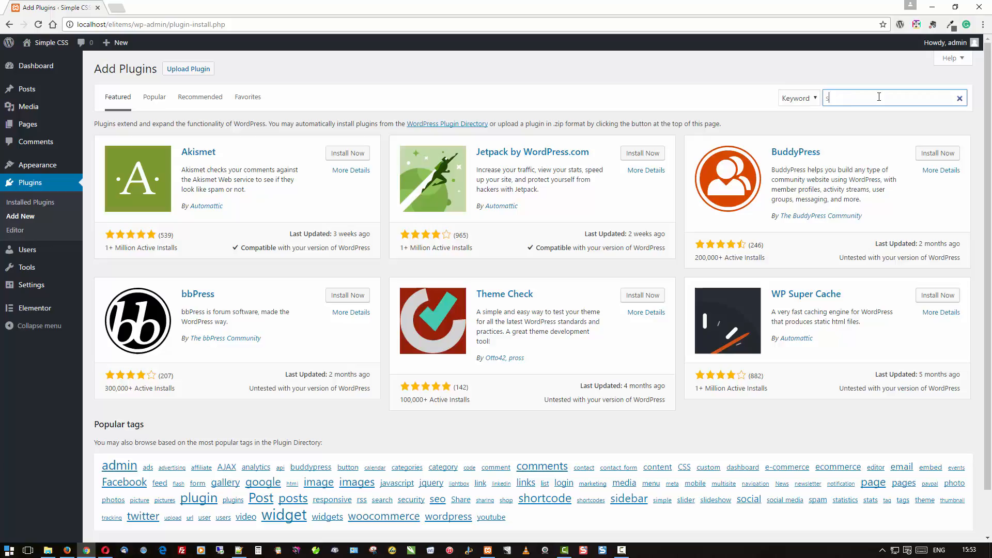
pyautogui.write('imple css')
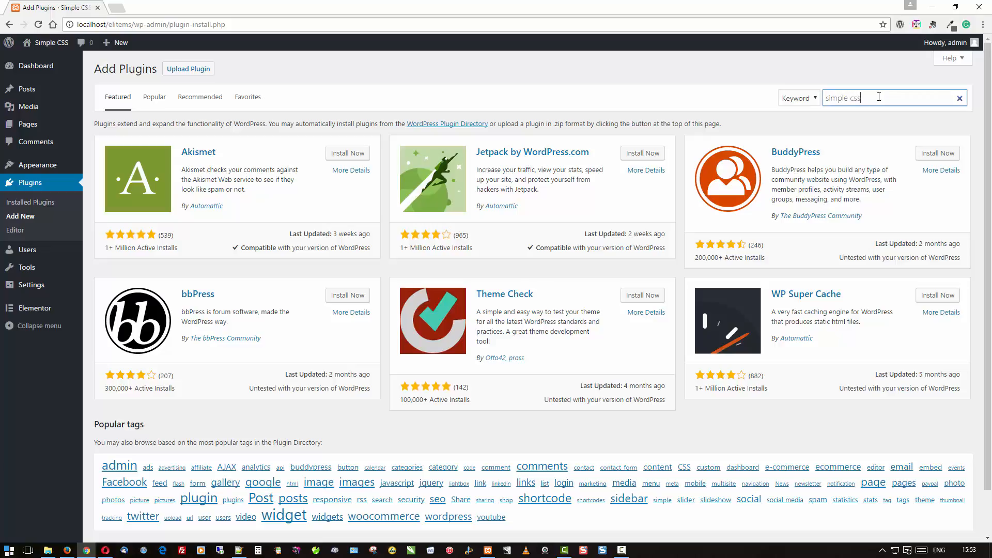
pyautogui.press('Enter')
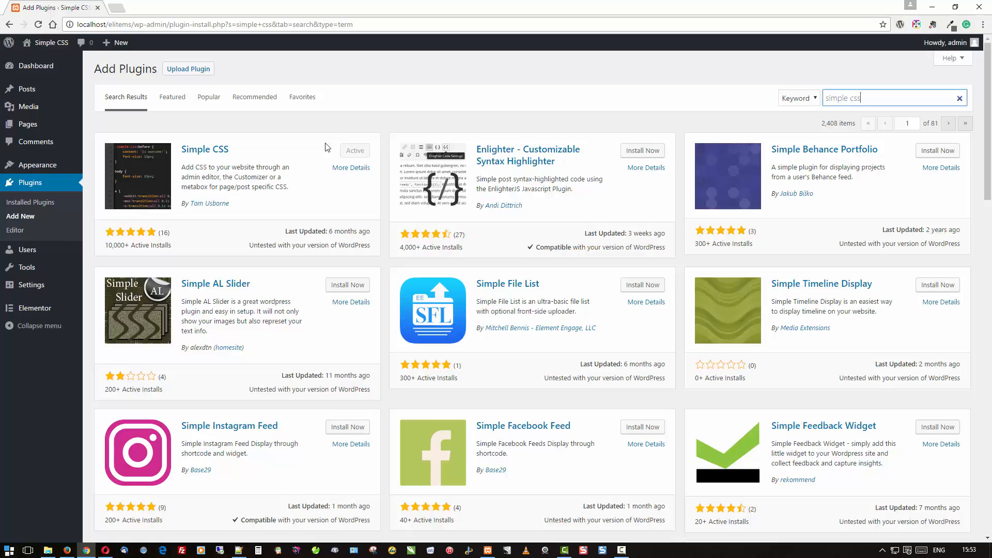
pyautogui.moveTo(349, 174)
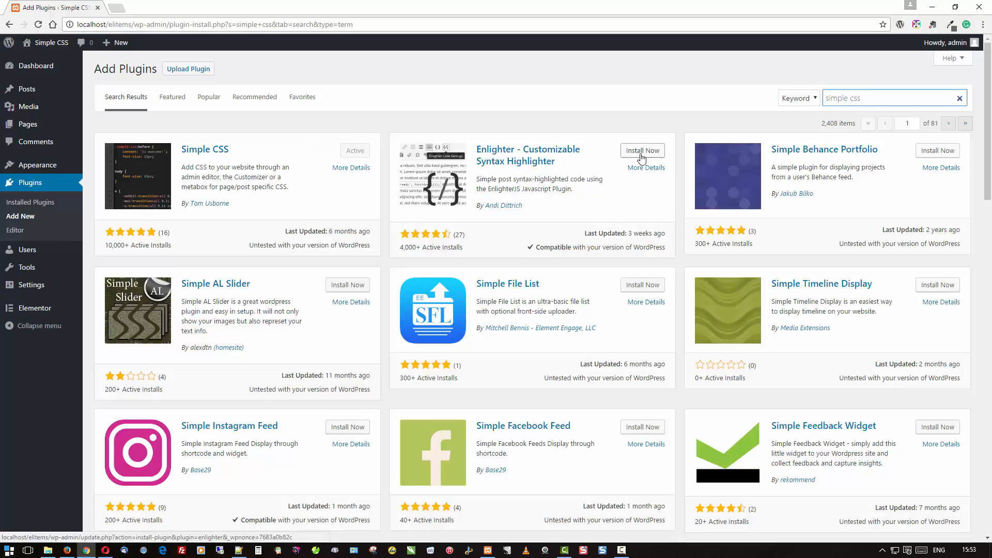
pyautogui.moveTo(565, 247)
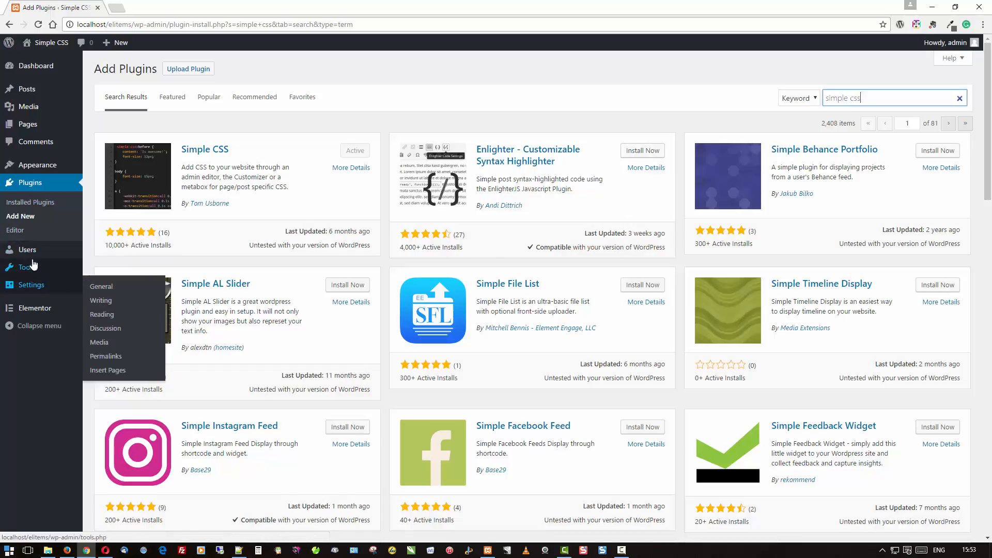
pyautogui.click(30, 183)
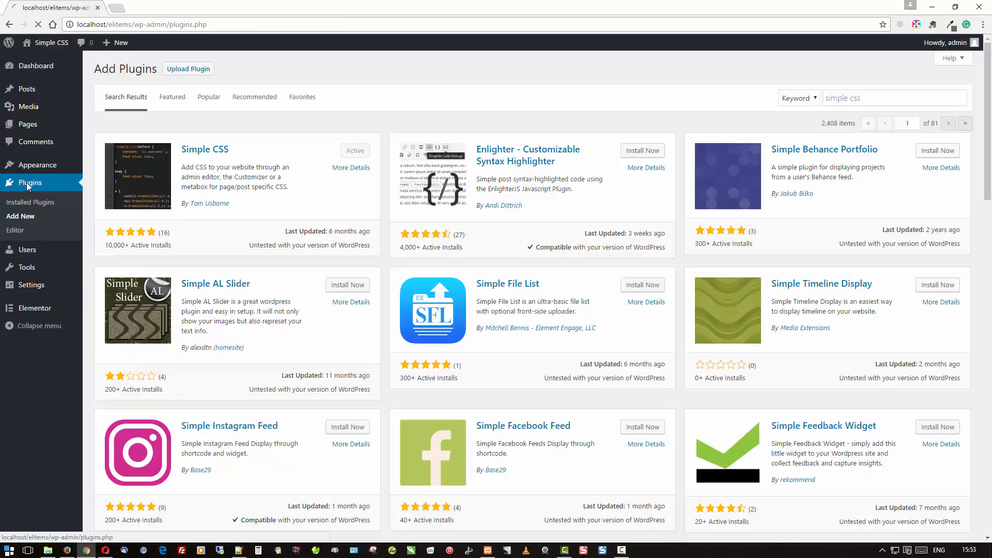
pyautogui.click(30, 202)
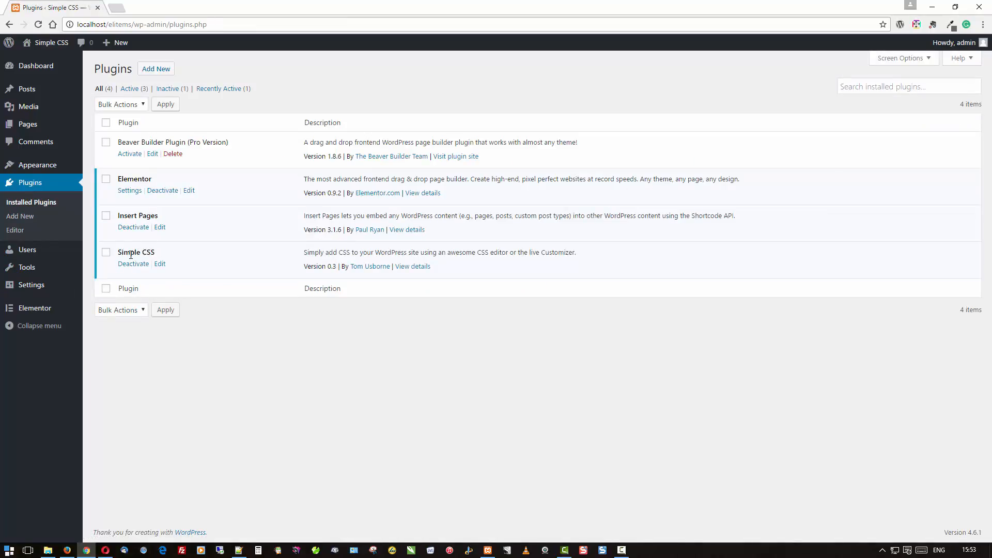
pyautogui.moveTo(37, 165)
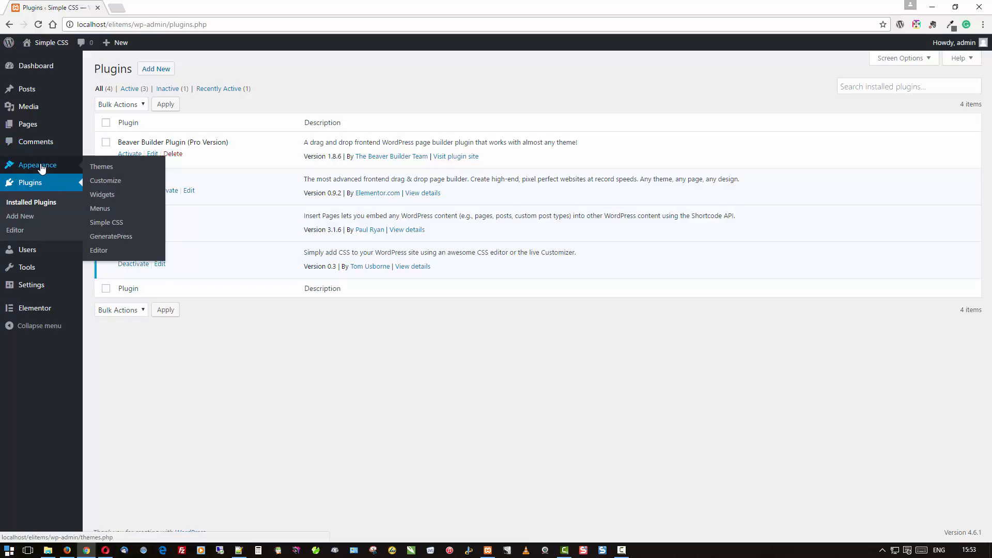
pyautogui.moveTo(106, 222)
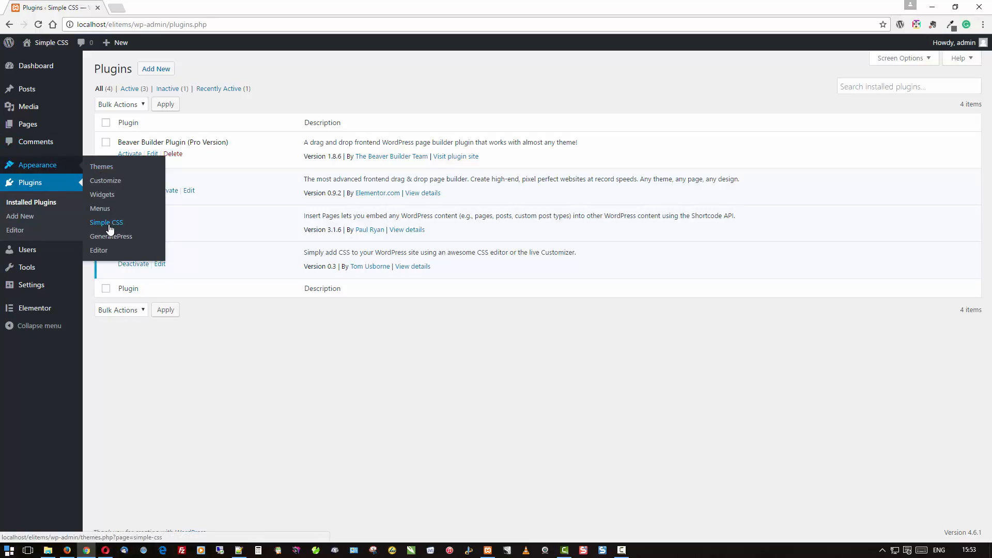
pyautogui.click(106, 222)
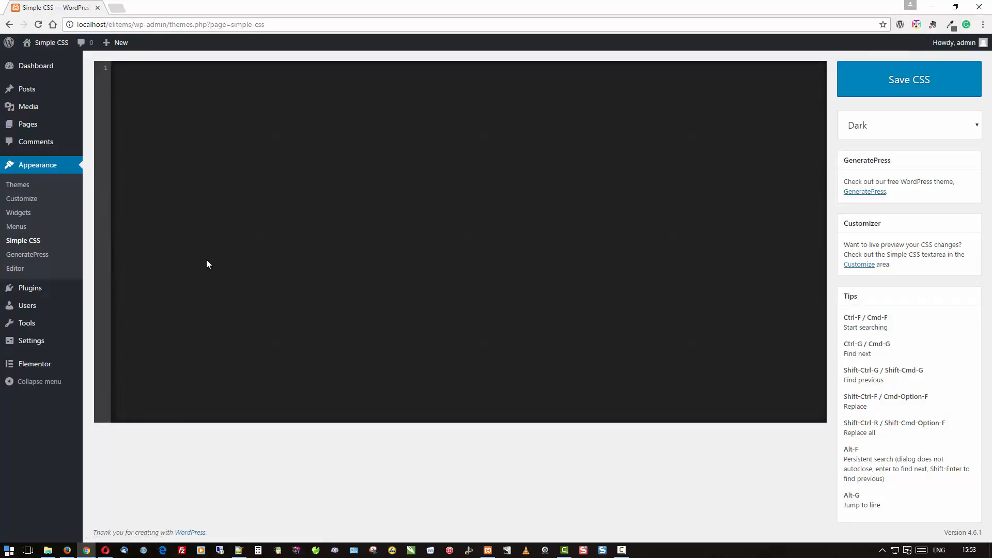
pyautogui.click(909, 125)
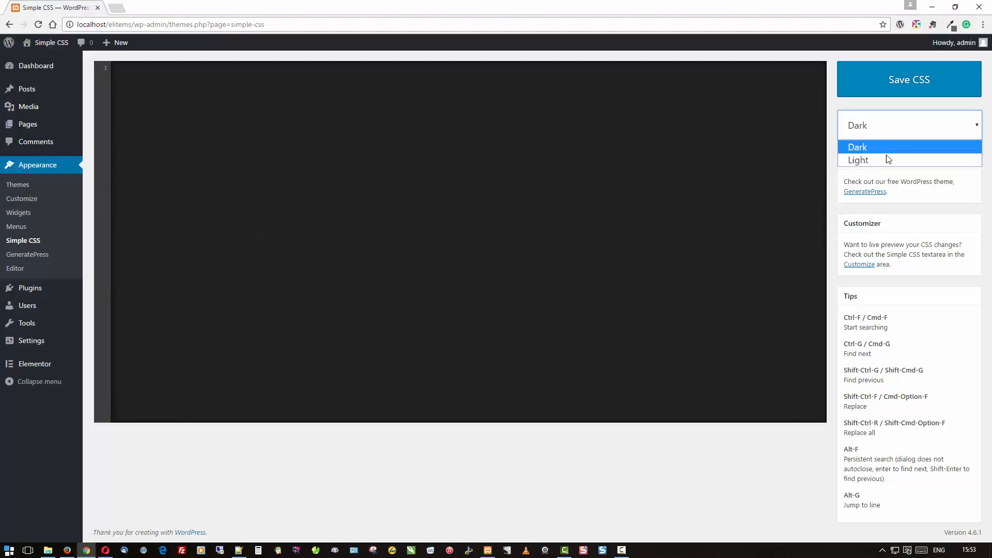
pyautogui.click(858, 159)
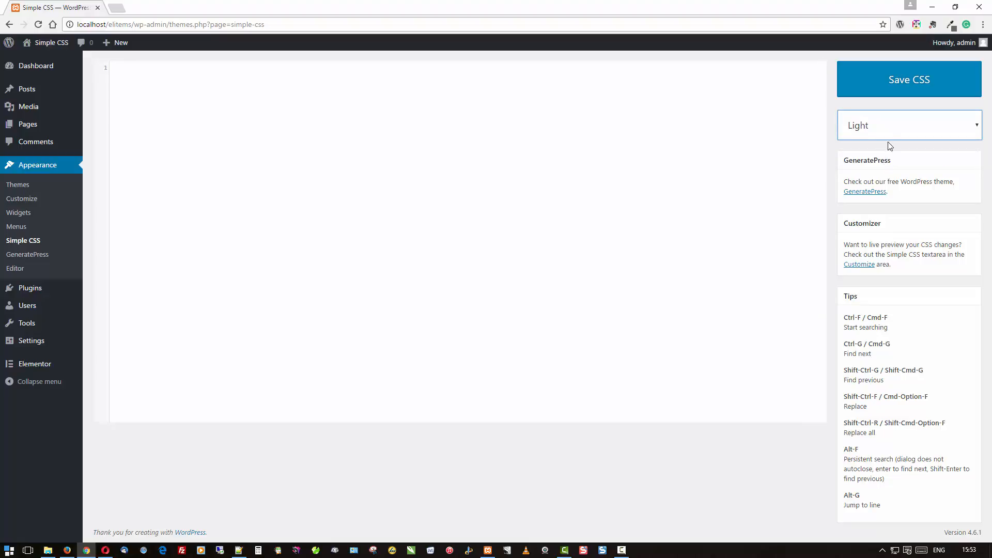
pyautogui.click(910, 126)
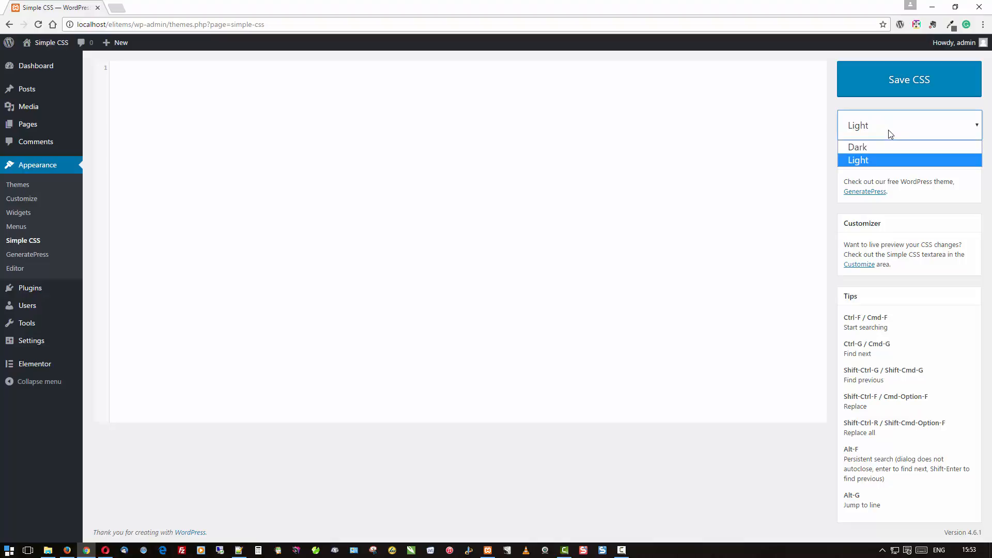
pyautogui.click(858, 147)
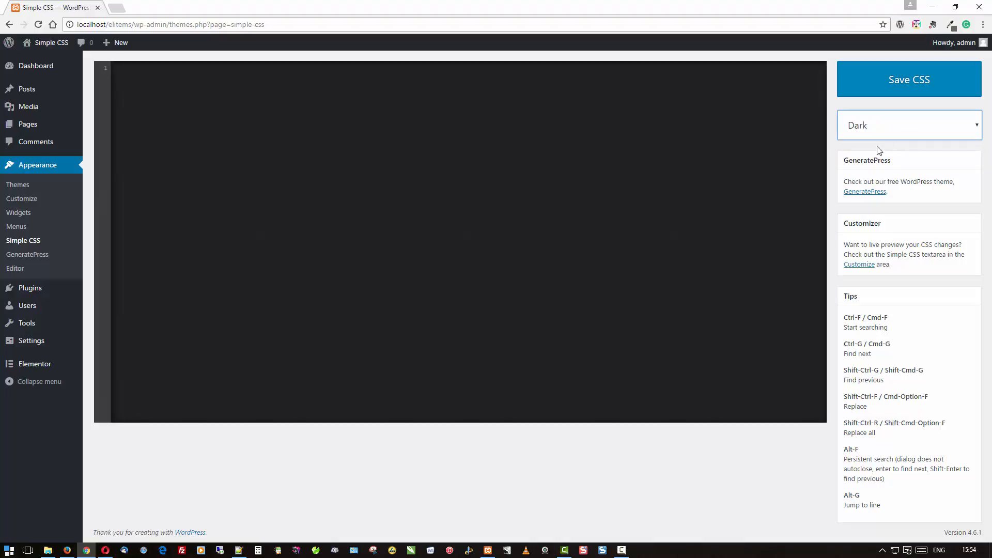
pyautogui.moveTo(424, 77)
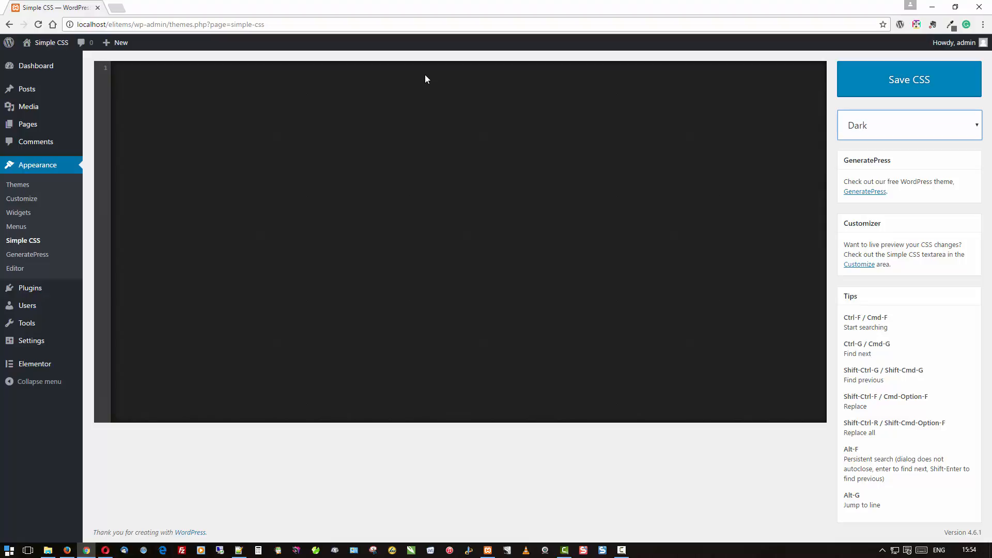
# - Show the Customizer's empty Simple CSS box beside the Home page preview, then close it
pyautogui.click(22, 198)
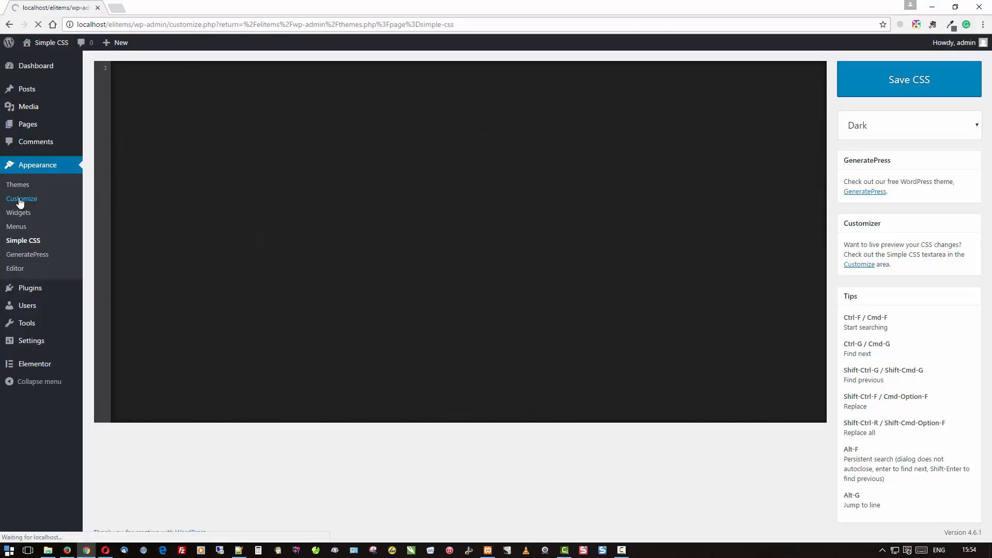
pyautogui.click(21, 199)
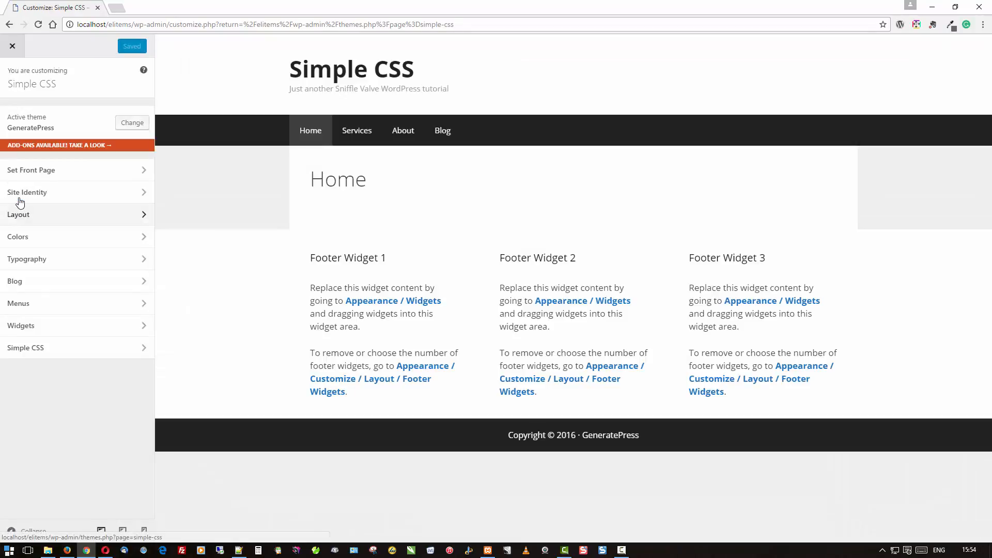
pyautogui.click(25, 348)
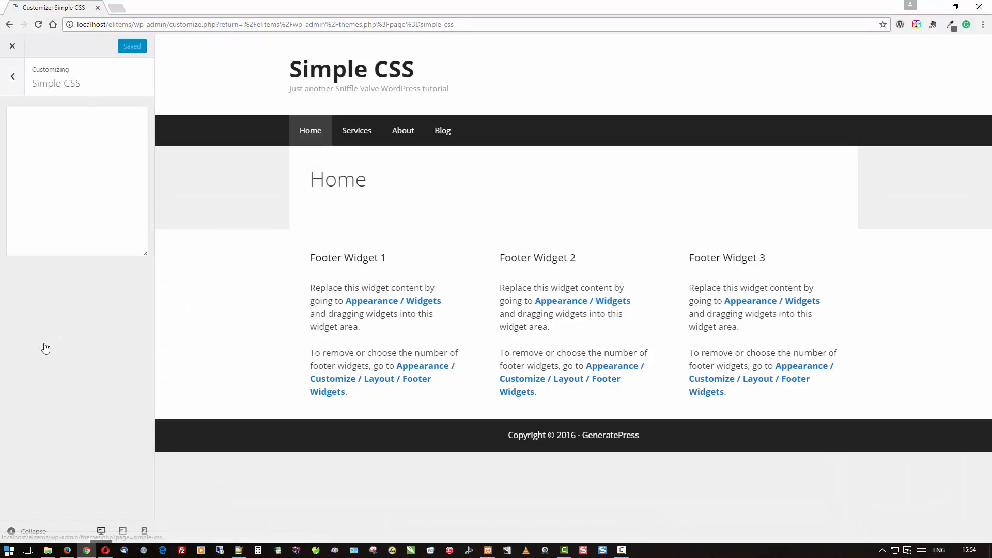
pyautogui.click(62, 152)
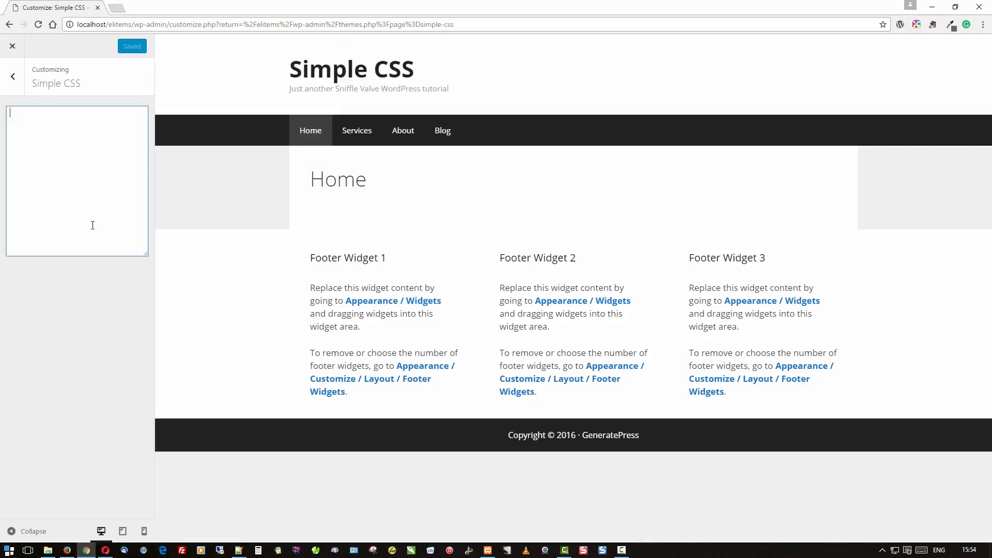
pyautogui.moveTo(88, 170)
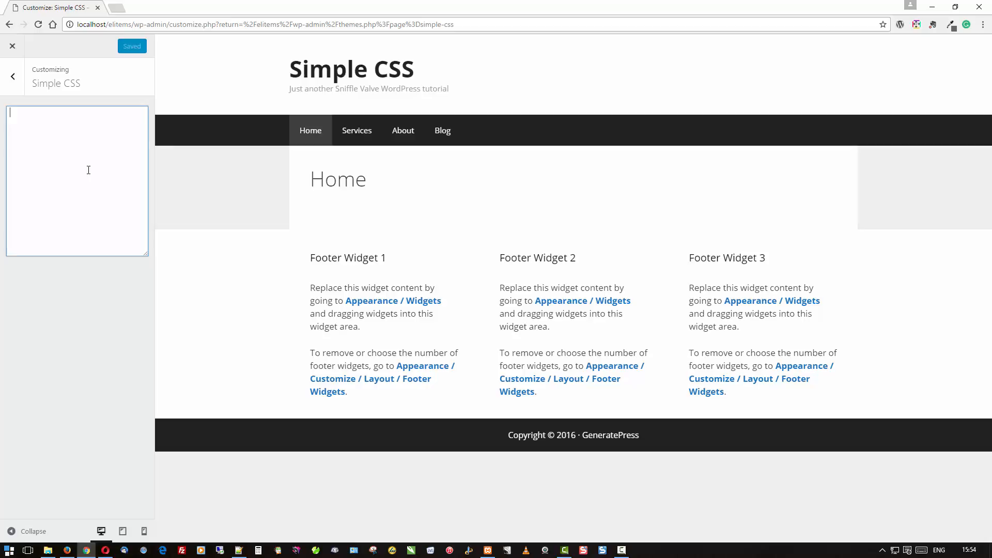
pyautogui.moveTo(96, 167)
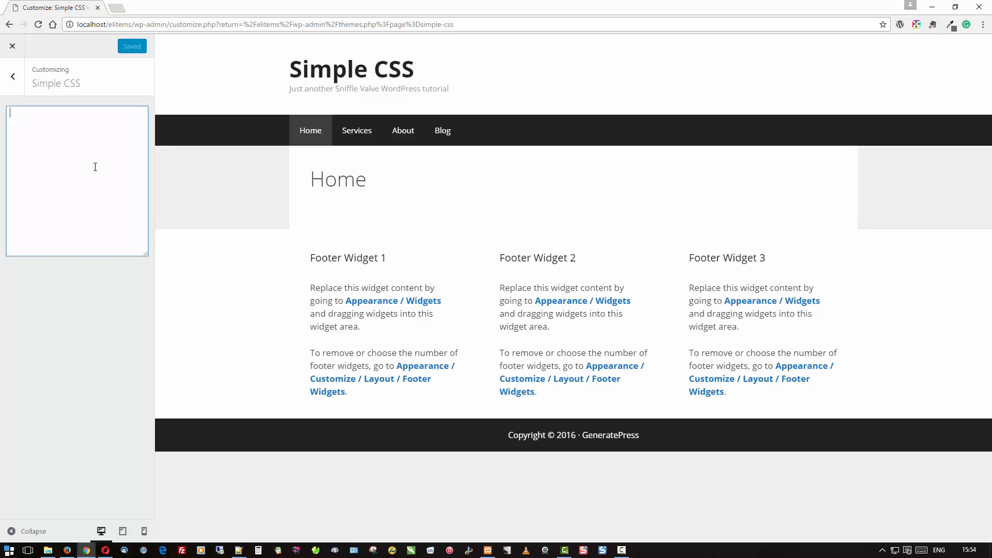
pyautogui.click(9, 46)
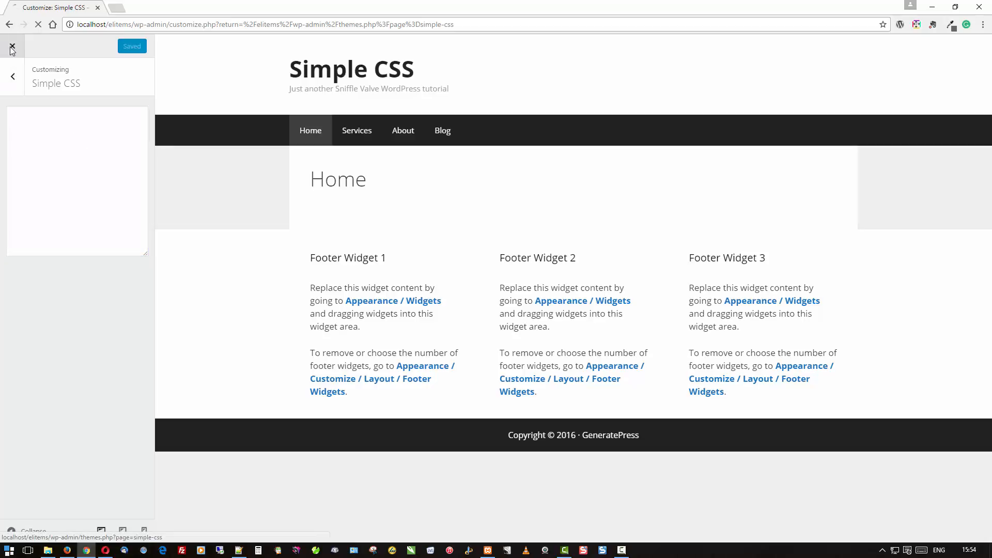
# - Activate the Twenty Sixteen theme and preview its Simple CSS box in the Customizer
pyautogui.click(10, 46)
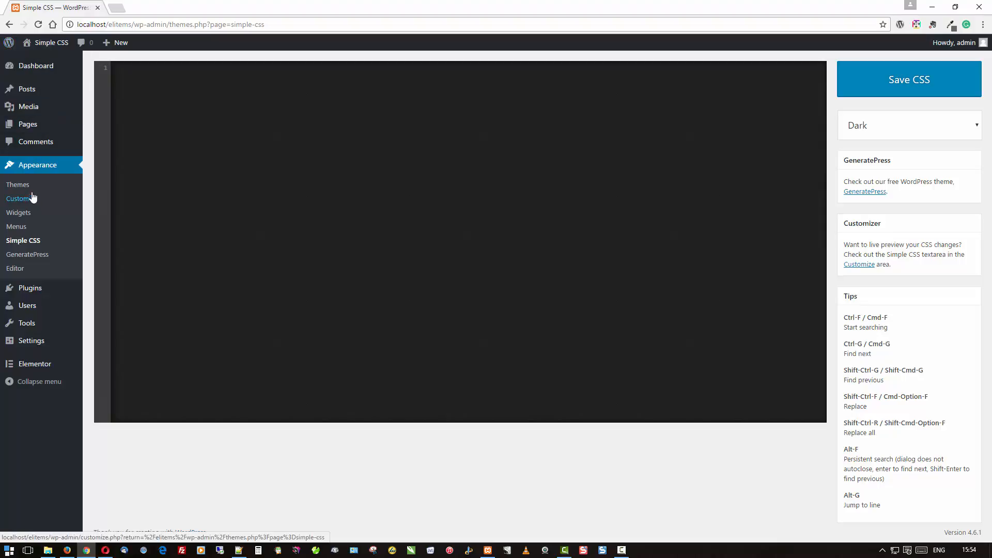
pyautogui.click(18, 184)
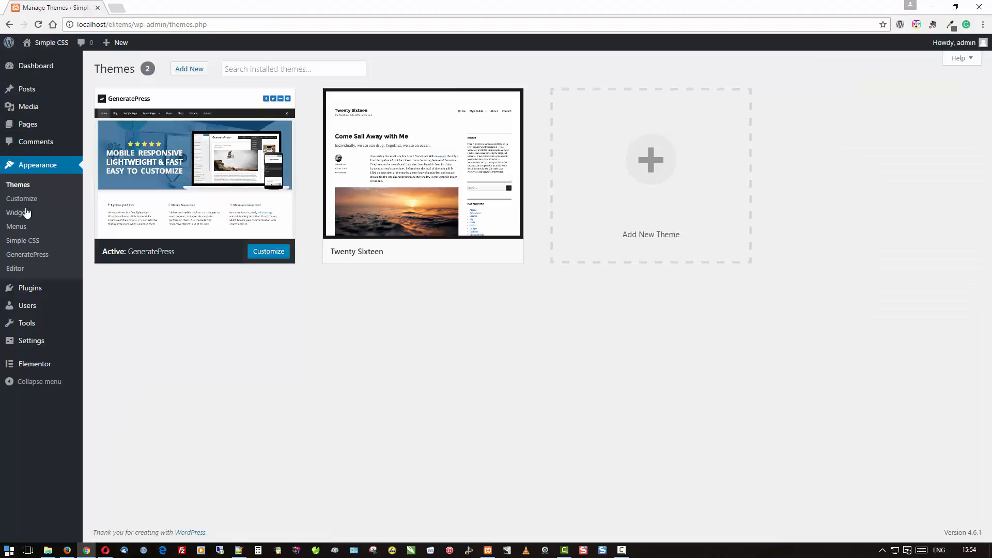
pyautogui.click(449, 252)
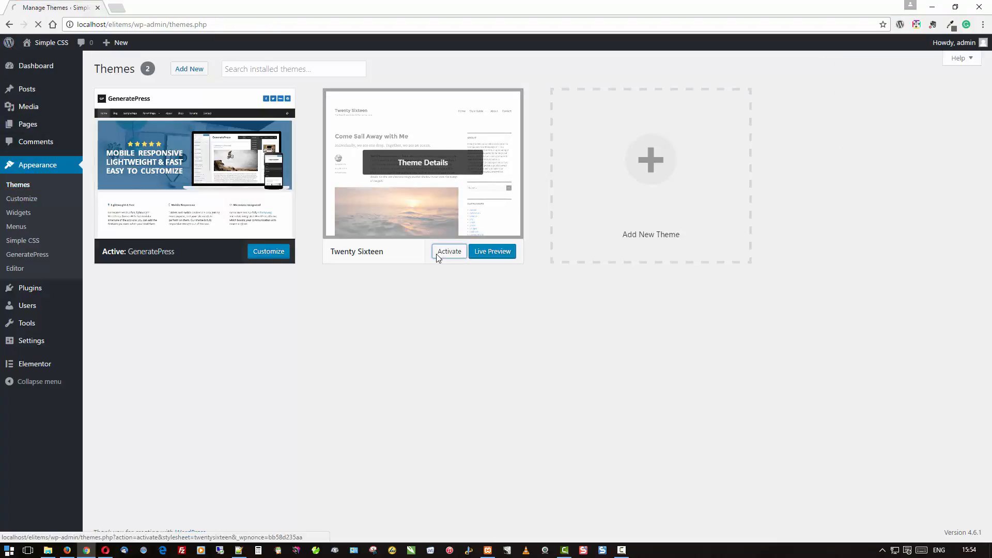
pyautogui.click(449, 251)
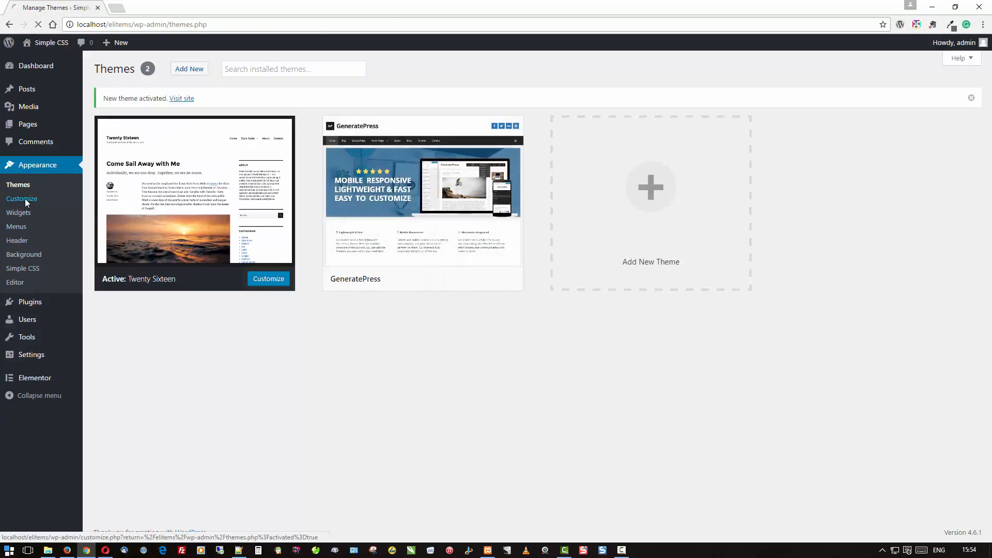
pyautogui.click(21, 198)
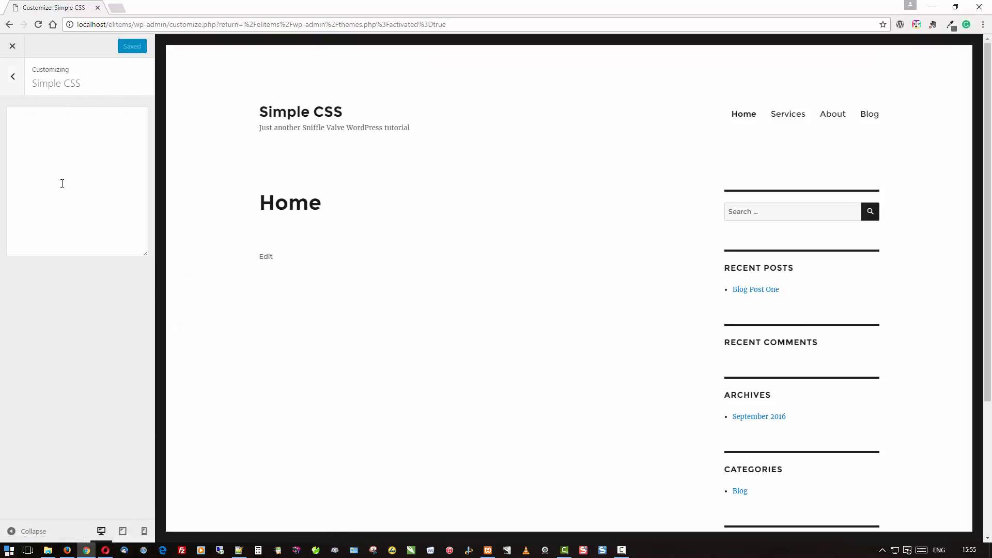
pyautogui.moveTo(17, 51)
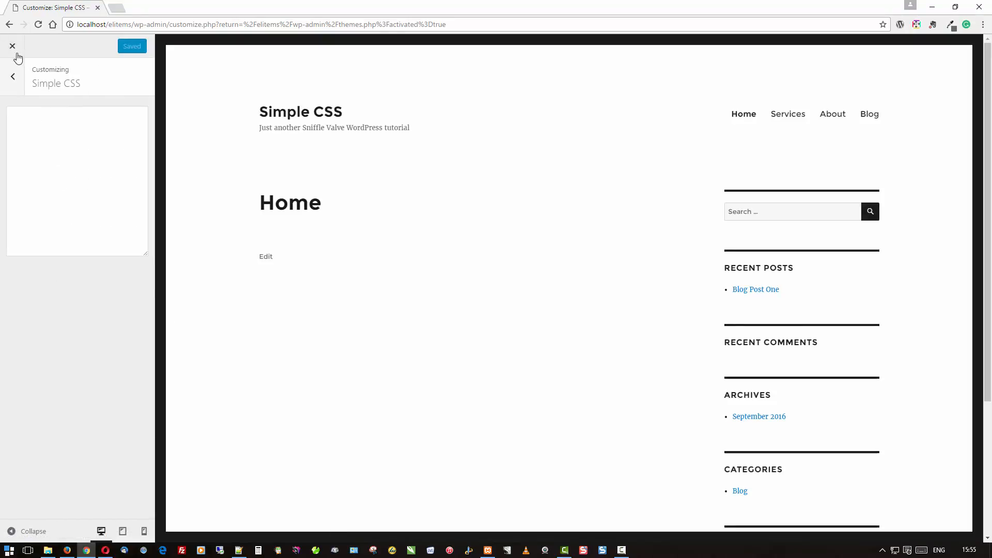
pyautogui.click(11, 46)
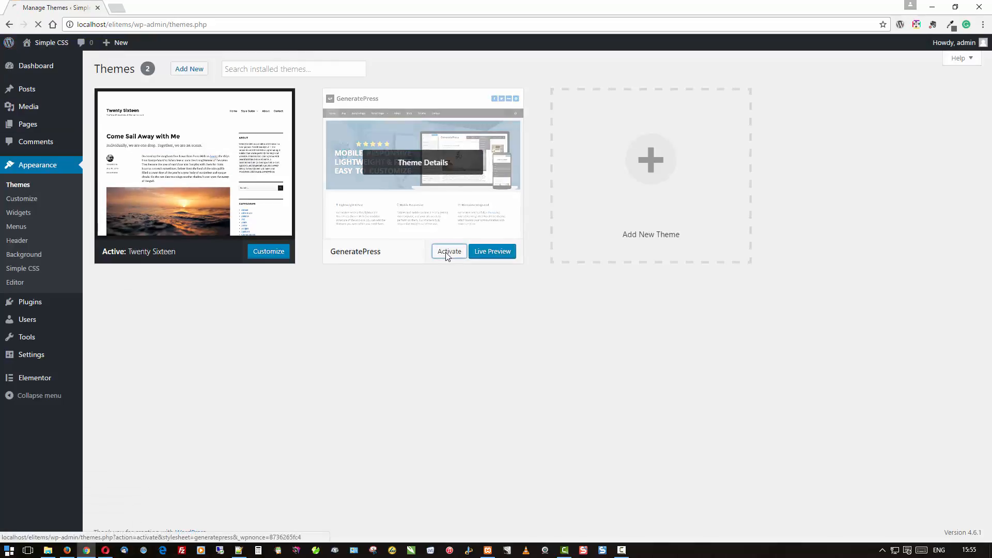
# - Reactivate GeneratePress and list the site's pages: About, Home and Services
pyautogui.click(449, 251)
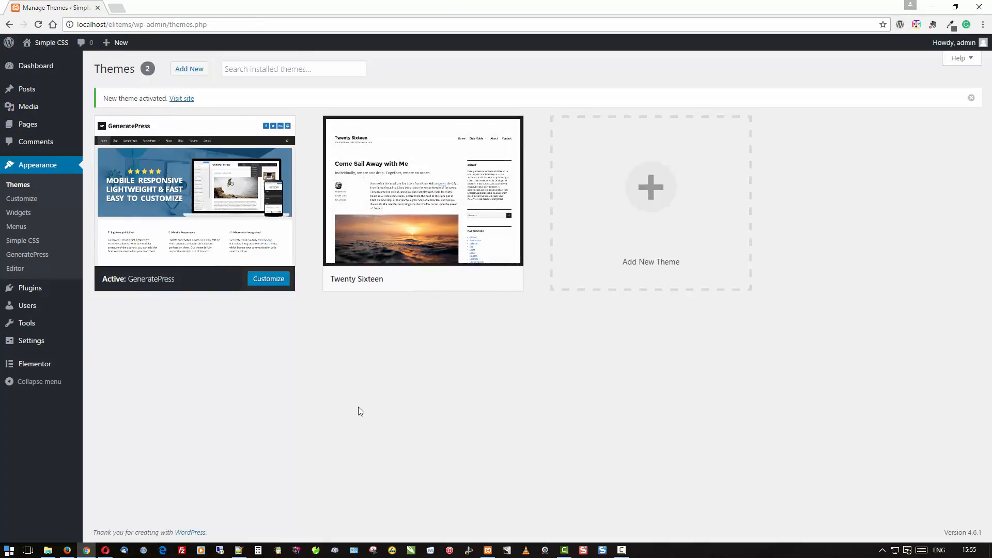
pyautogui.moveTo(323, 404)
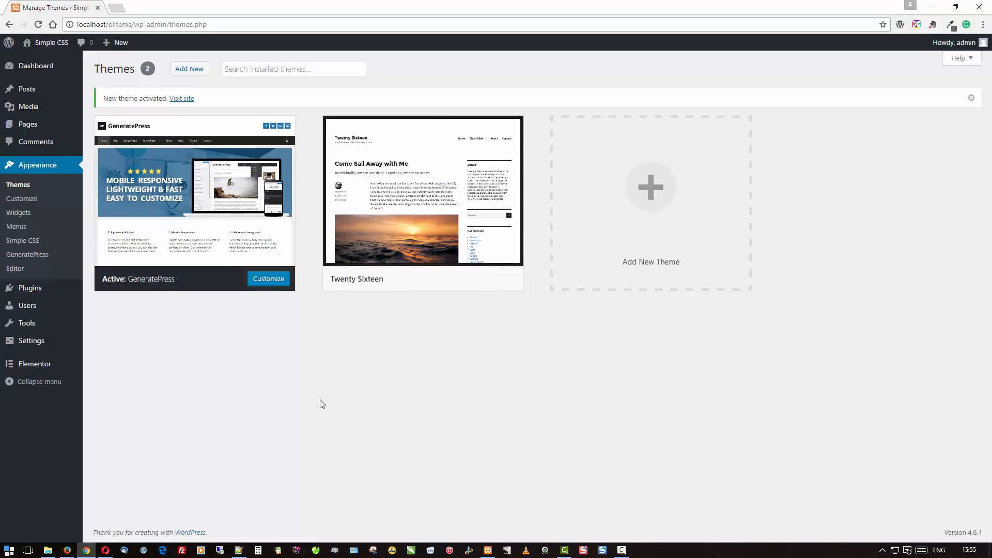
pyautogui.moveTo(329, 402)
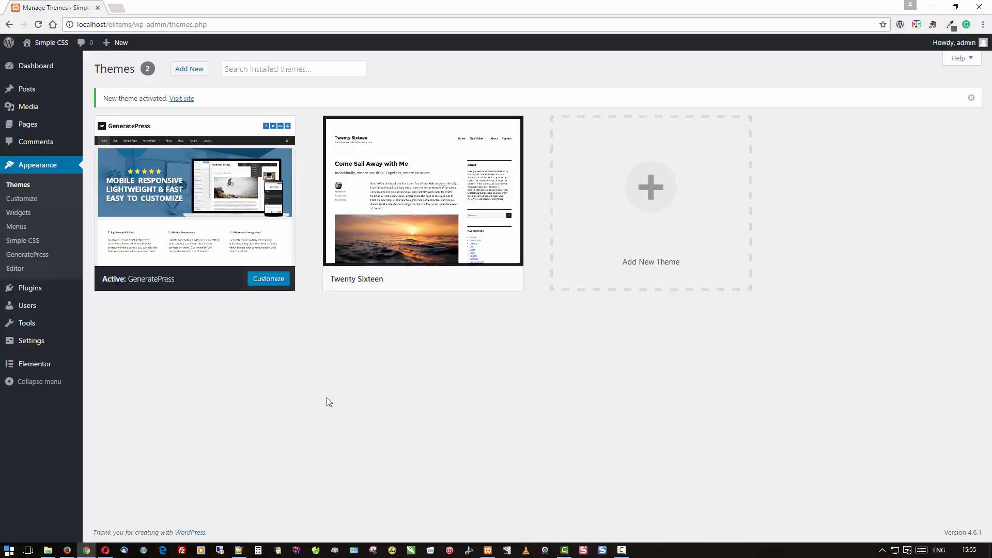
pyautogui.click(26, 124)
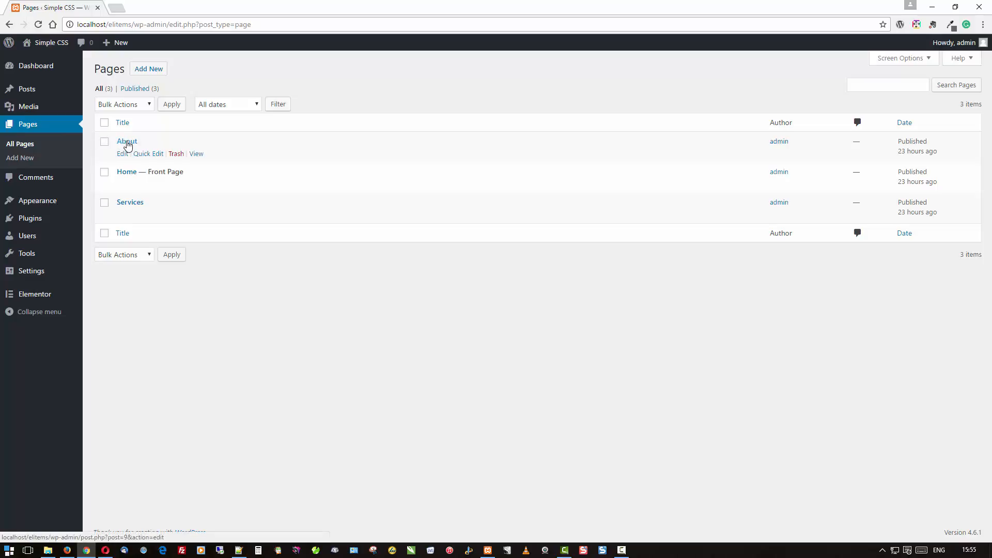
# - Edit the About page and scroll down to its empty per-page Simple CSS box
pyautogui.click(127, 142)
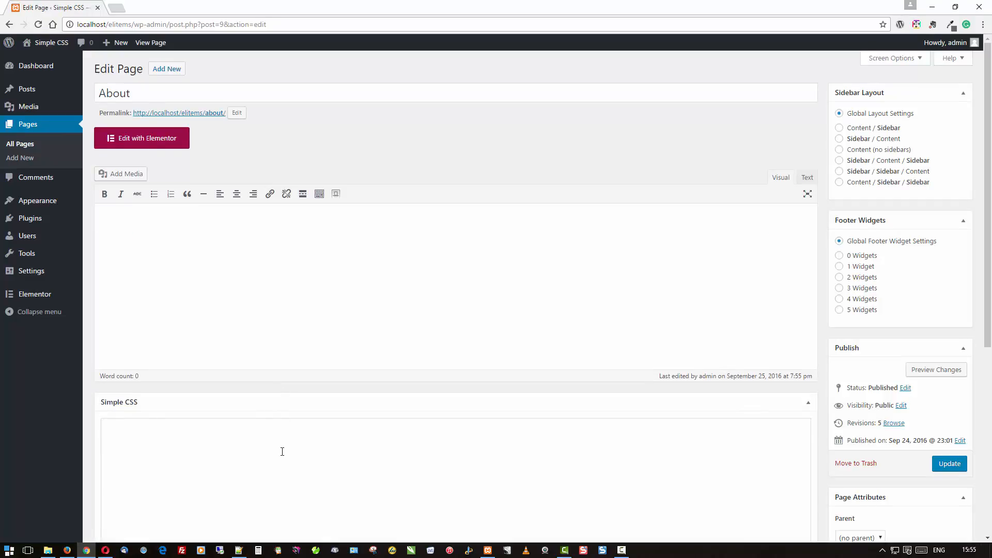
pyautogui.scroll(-3)
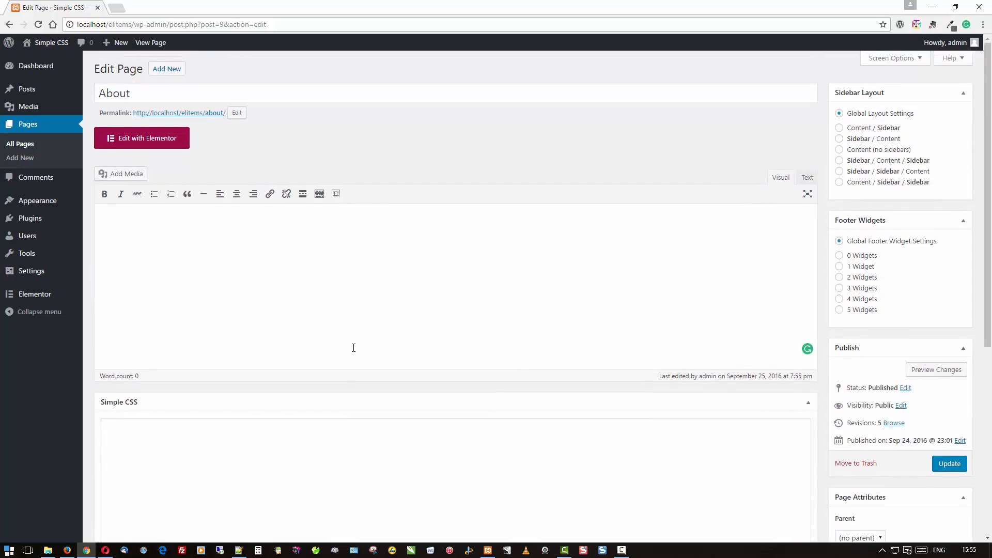
pyautogui.scroll(-3)
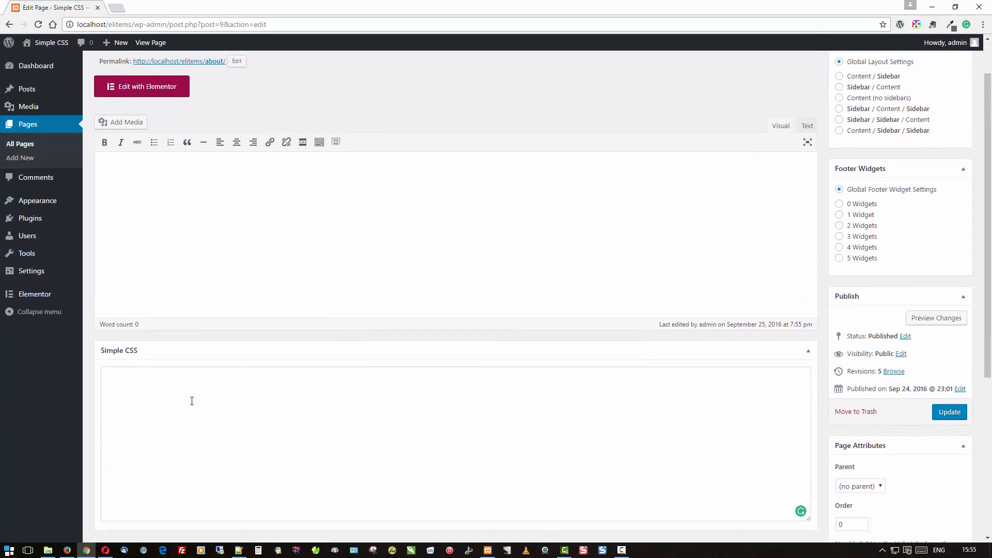
pyautogui.moveTo(113, 387)
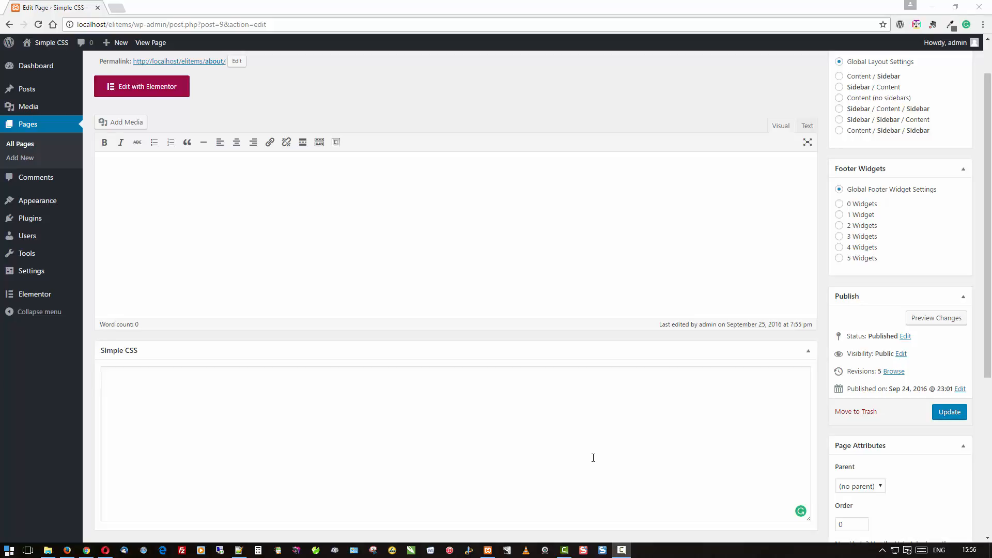
pyautogui.moveTo(584, 444)
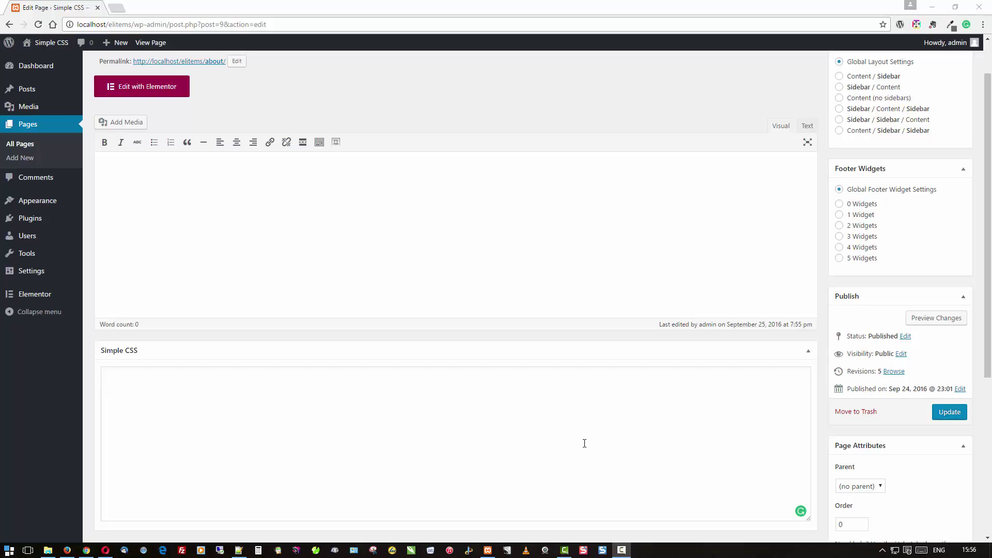
pyautogui.moveTo(157, 284)
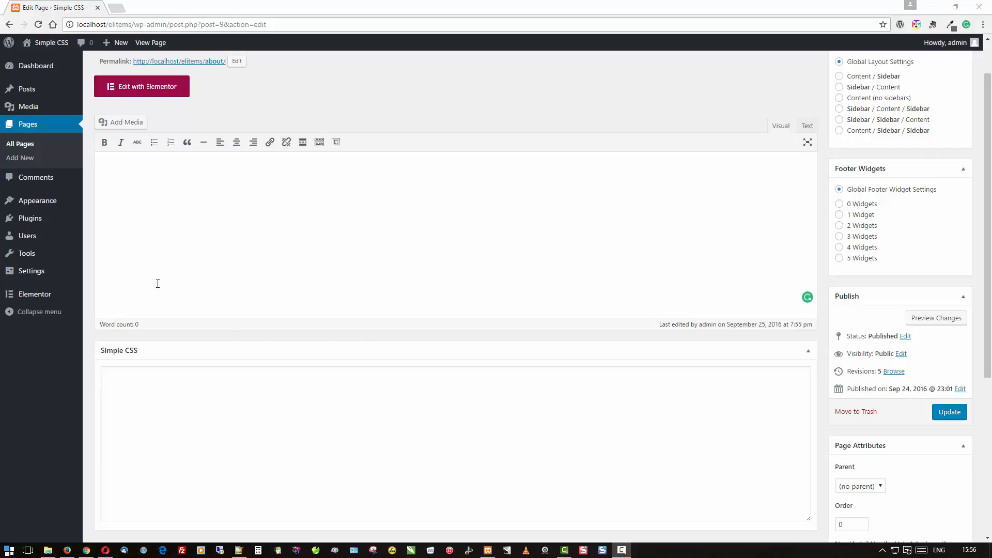
pyautogui.moveTo(37, 200)
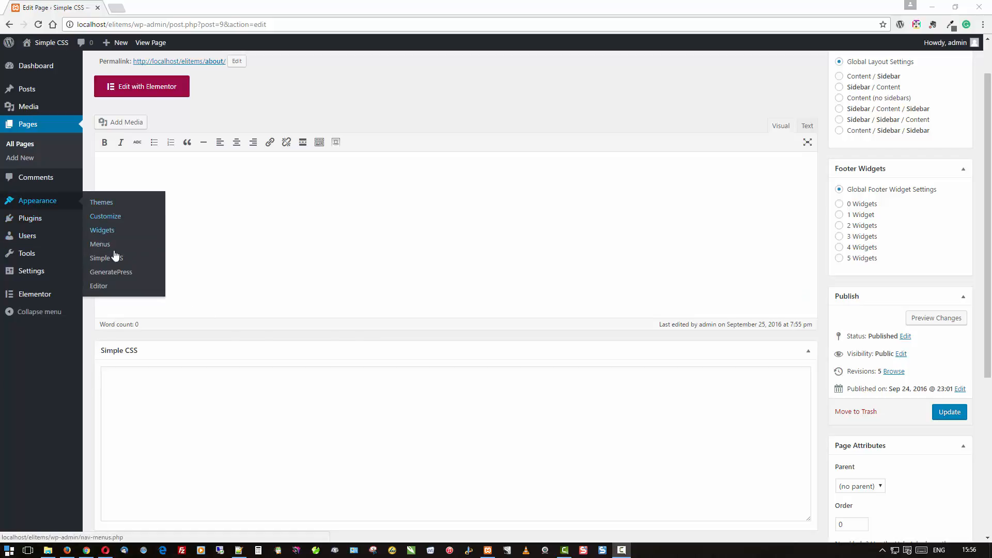
# - Enter .site-description { color: blue; font-size: 25px; } in the Simple CSS editor
pyautogui.click(104, 258)
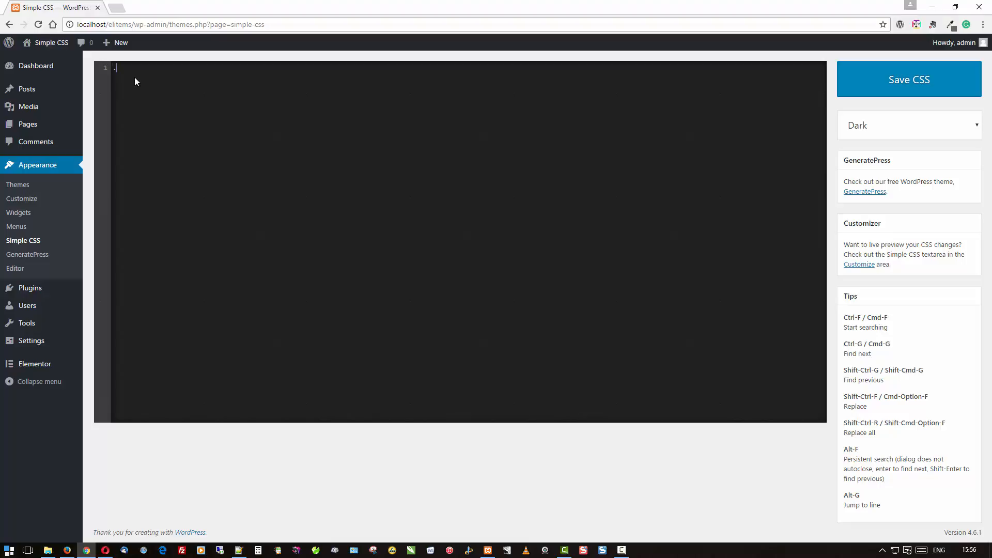
pyautogui.write('.site-')
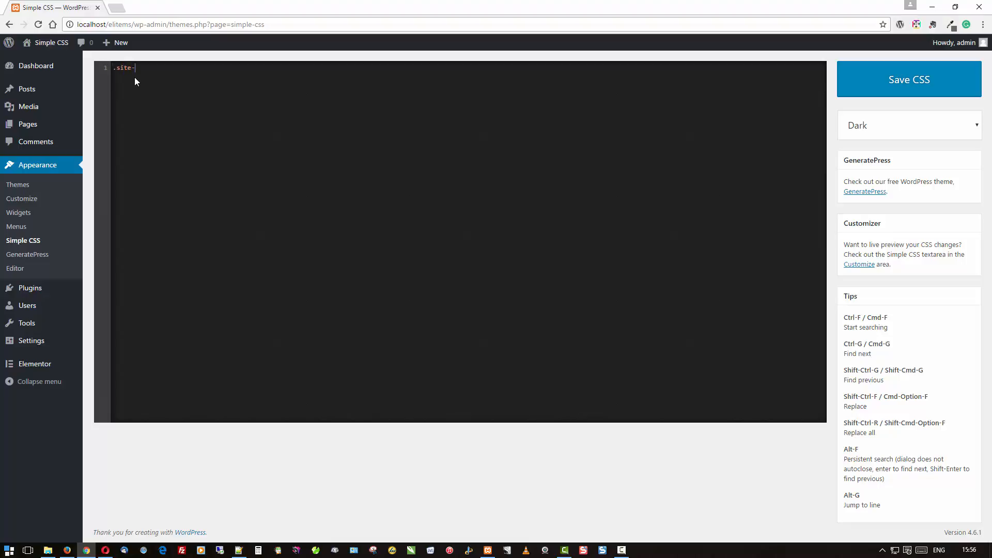
pyautogui.write('descr')
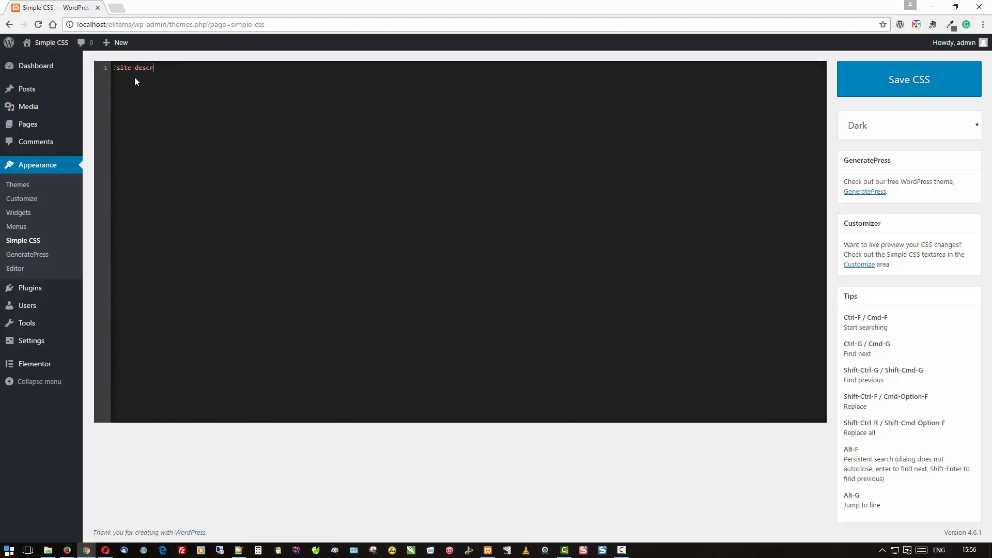
pyautogui.write('iption')
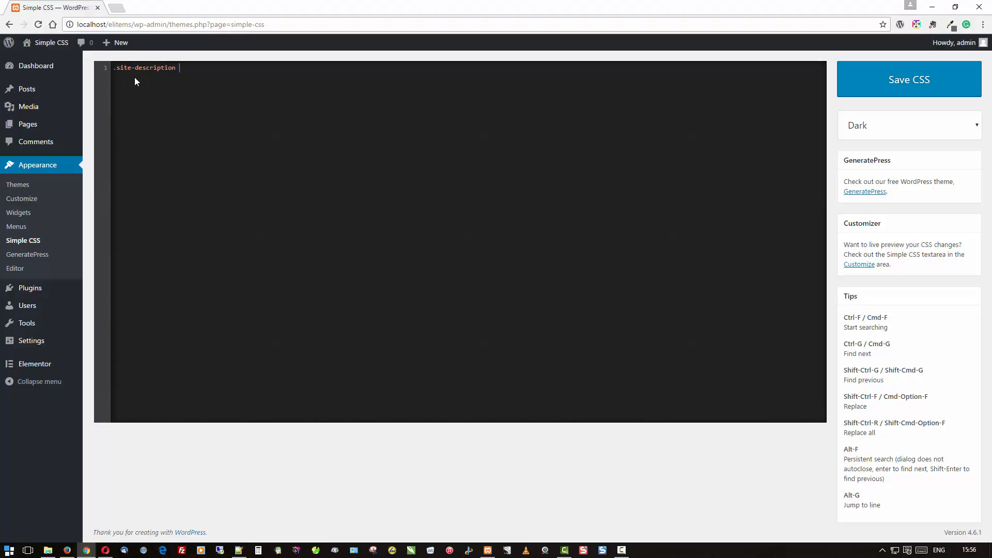
pyautogui.write('{')
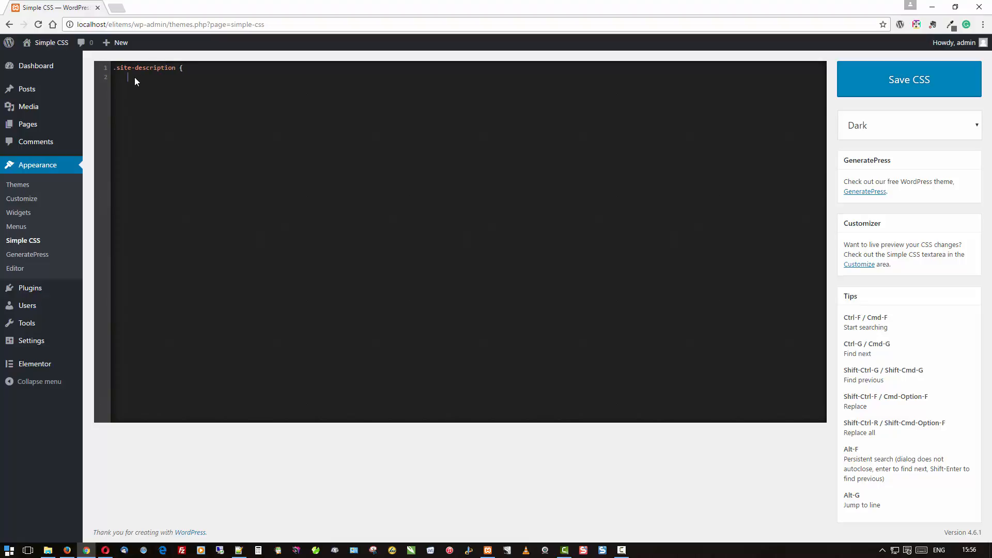
pyautogui.write('color')
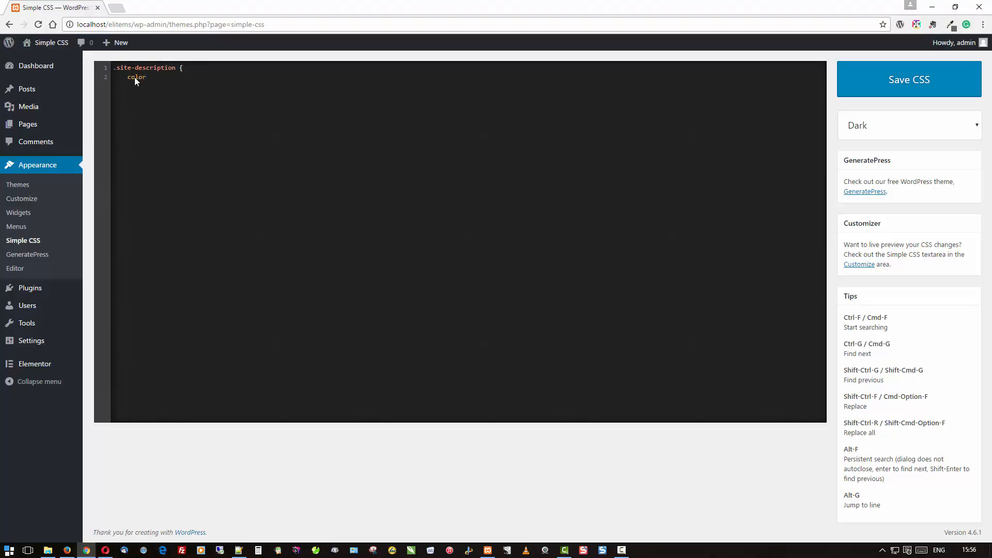
pyautogui.write(': blue;')
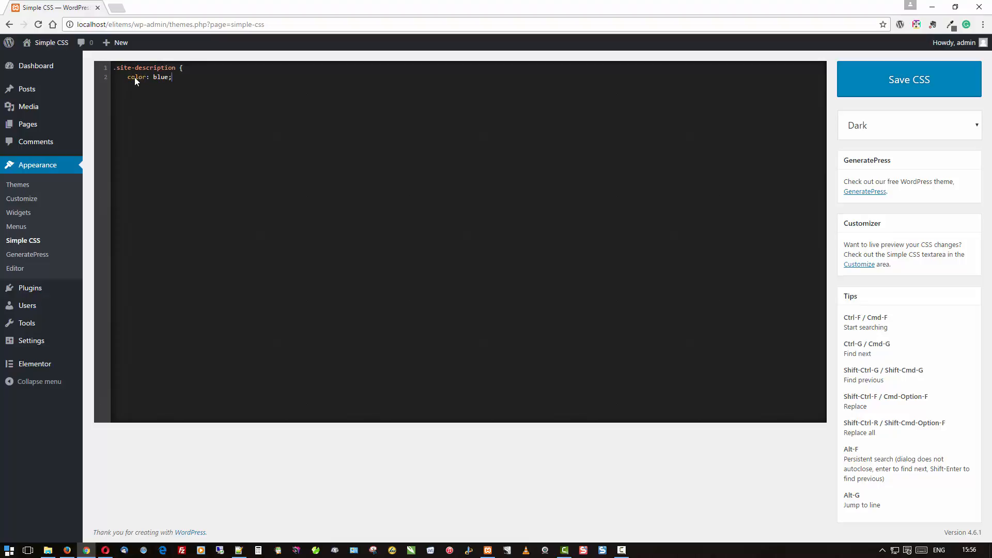
pyautogui.press('Enter')
pyautogui.write('font-si')
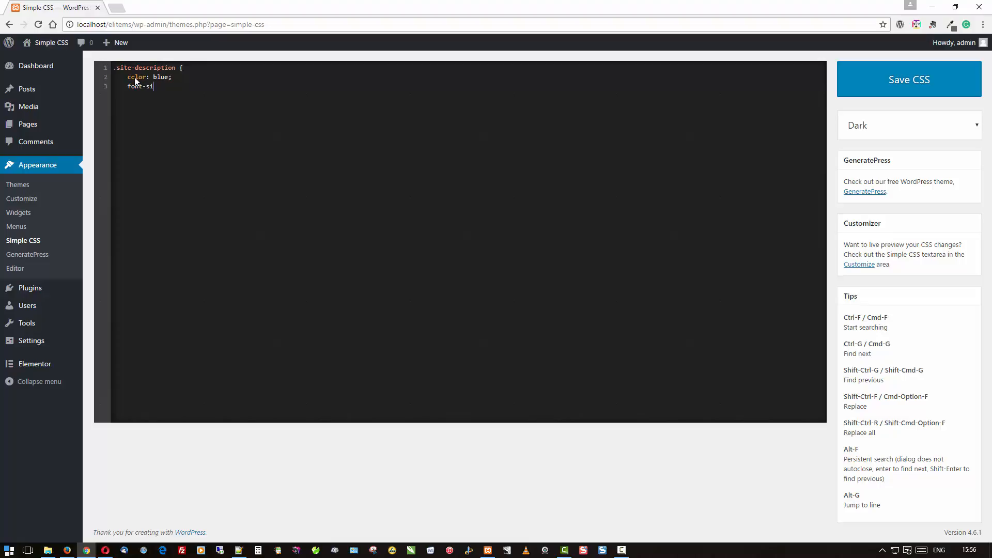
pyautogui.write('ze:')
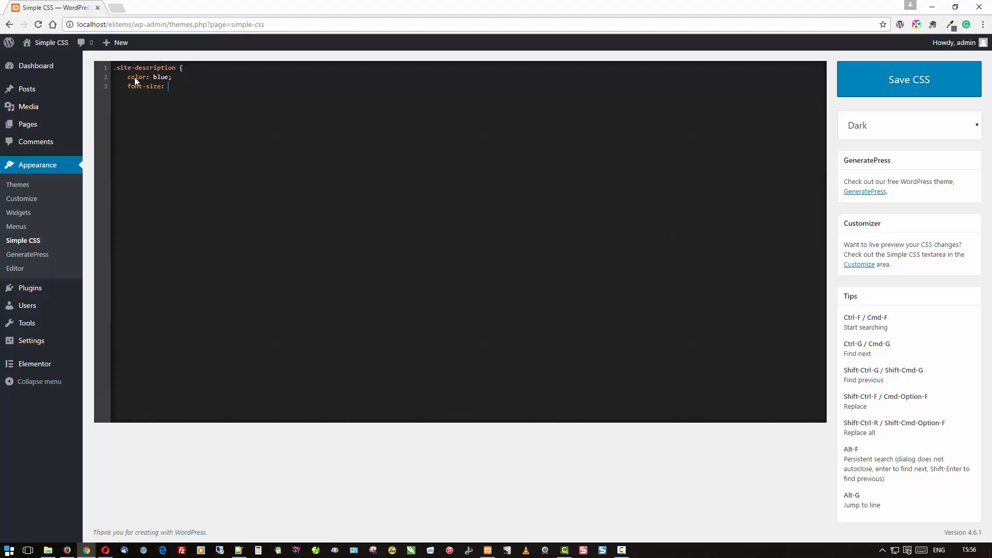
pyautogui.write('25p')
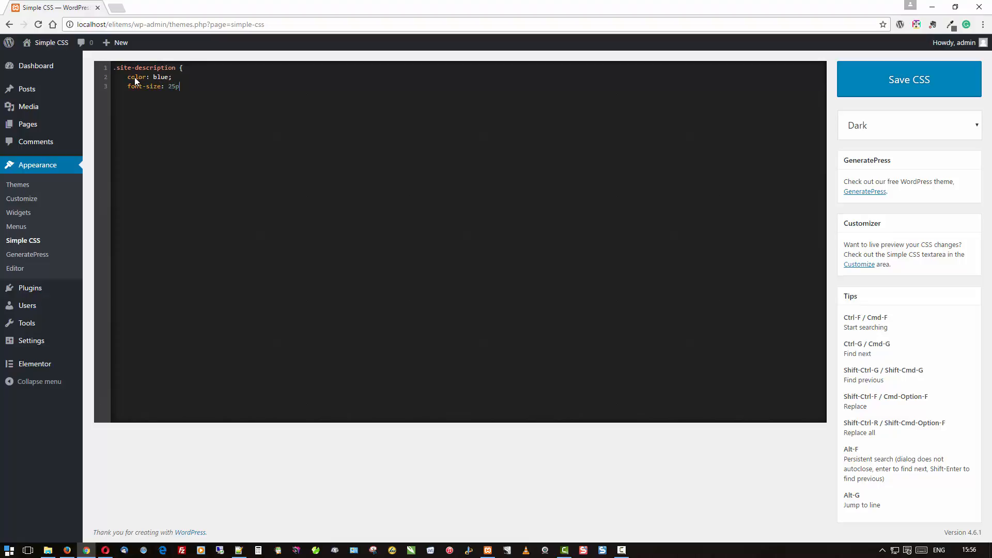
pyautogui.write('x;')
pyautogui.write('}')
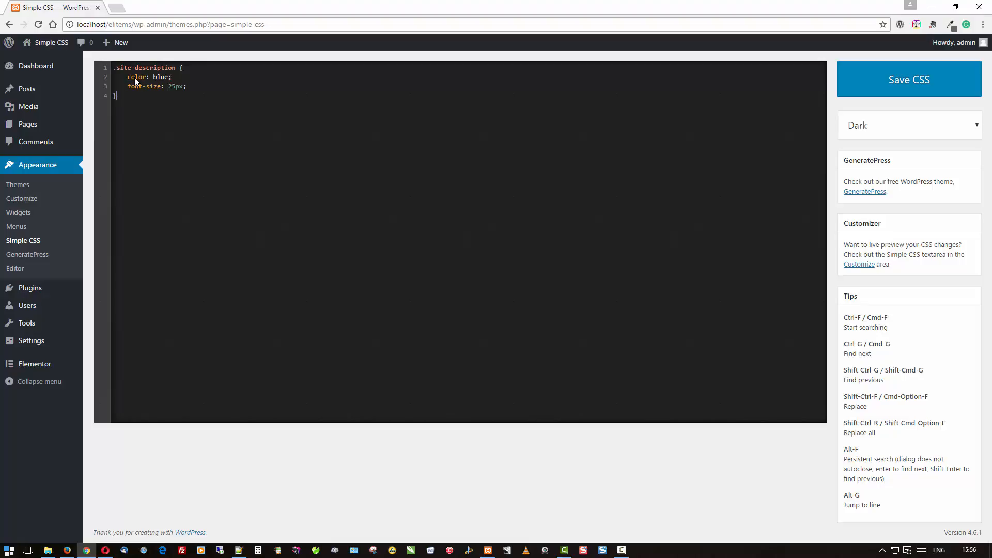
# - Save the blue 25px .site-description rule and dismiss the 'Settings saved' notice
pyautogui.click(909, 79)
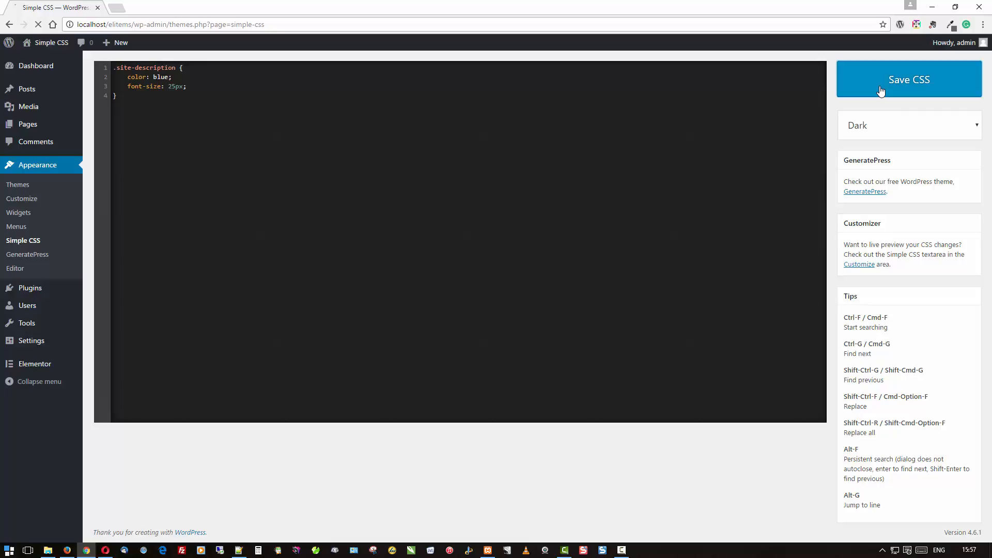
pyautogui.click(909, 79)
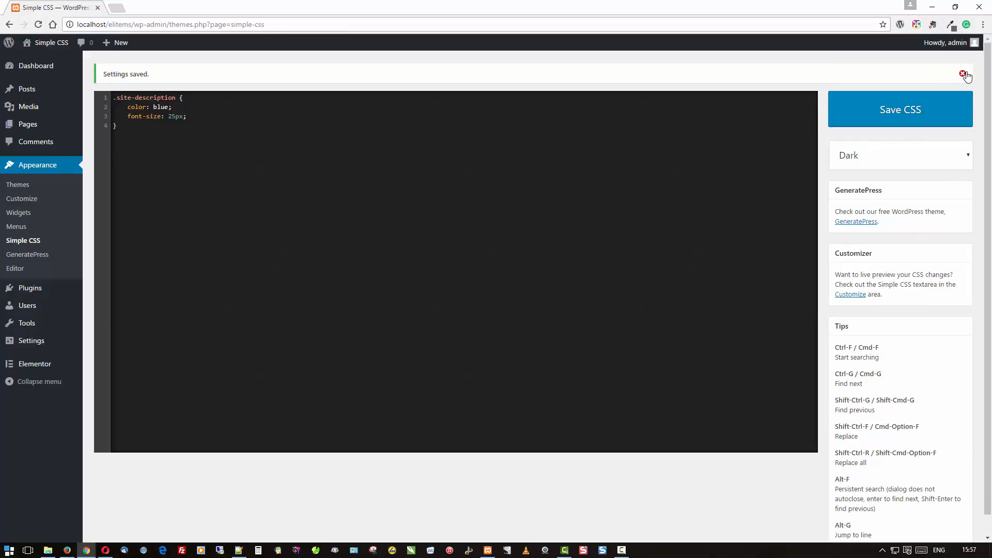
pyautogui.click(963, 75)
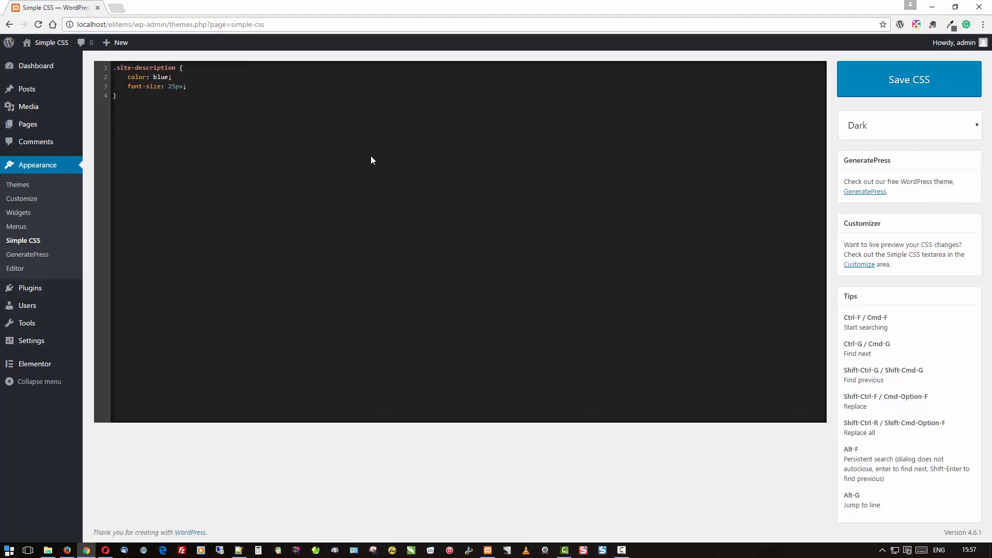
pyautogui.moveTo(243, 222)
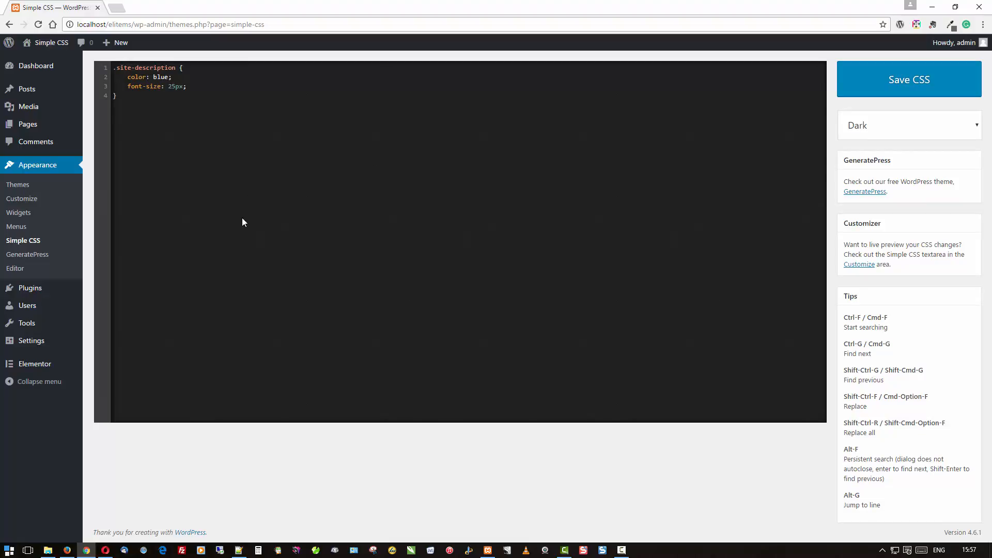
pyautogui.moveTo(212, 163)
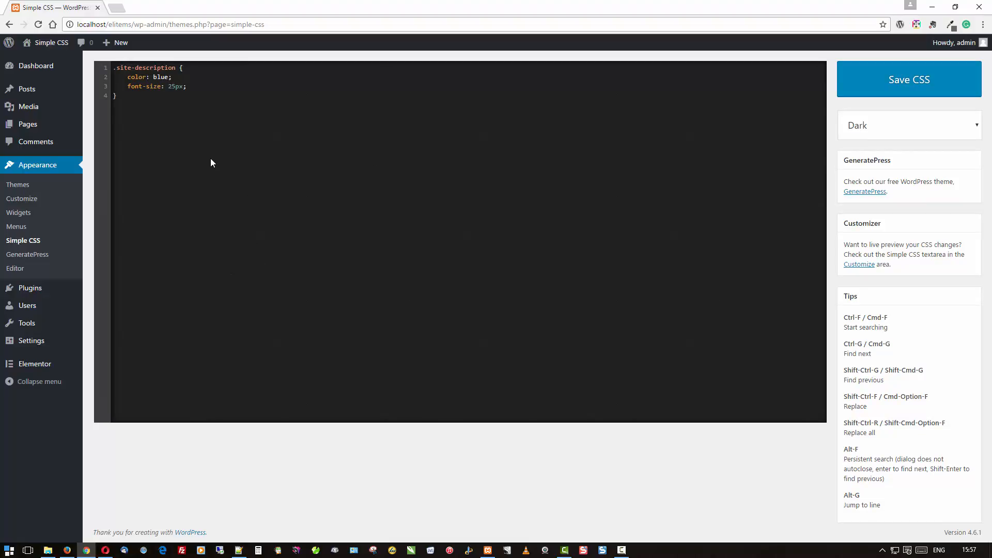
pyautogui.moveTo(211, 176)
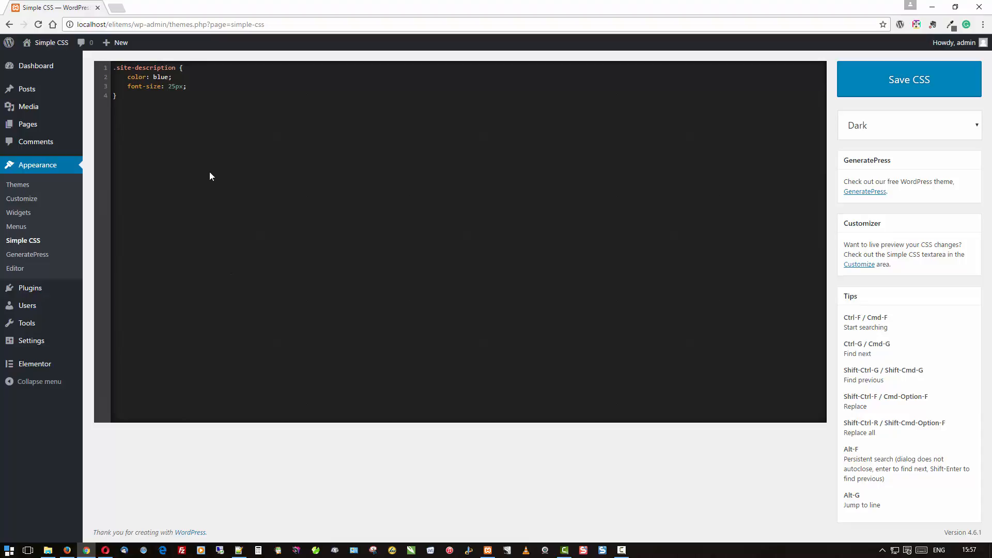
pyautogui.moveTo(218, 198)
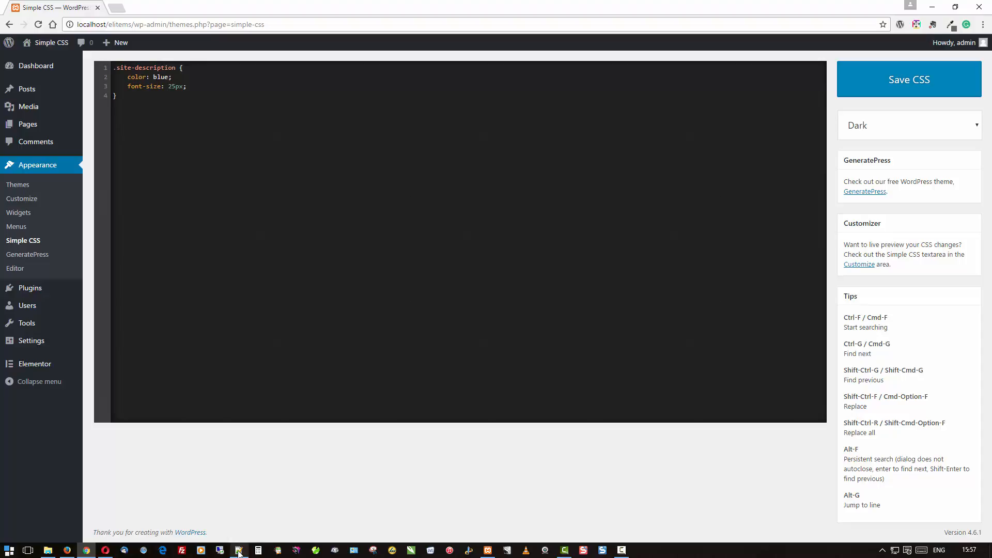
pyautogui.moveTo(239, 550)
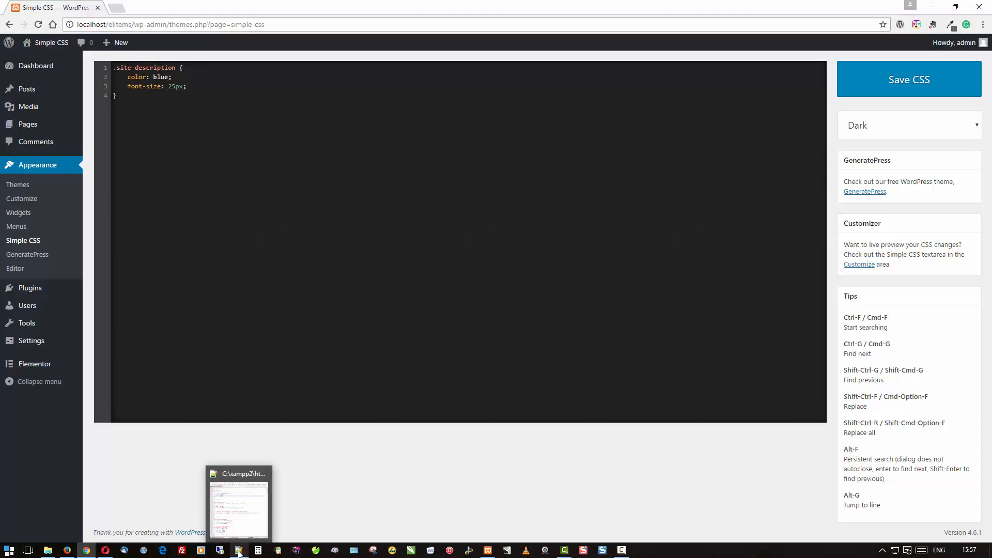
# - In Notepad++, add a font-size line to the .CodeMirror rule in codemirror.css
pyautogui.click(239, 551)
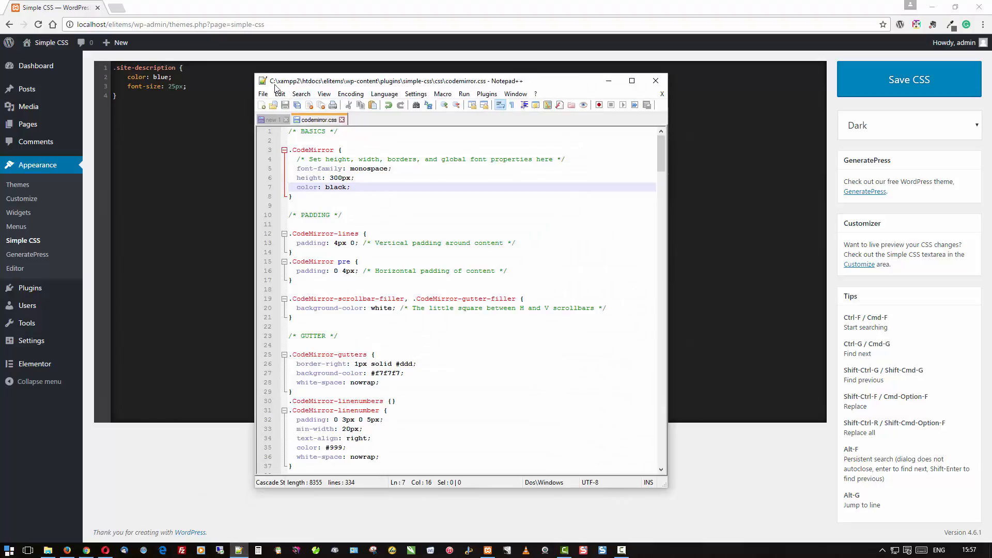
pyautogui.moveTo(348, 94)
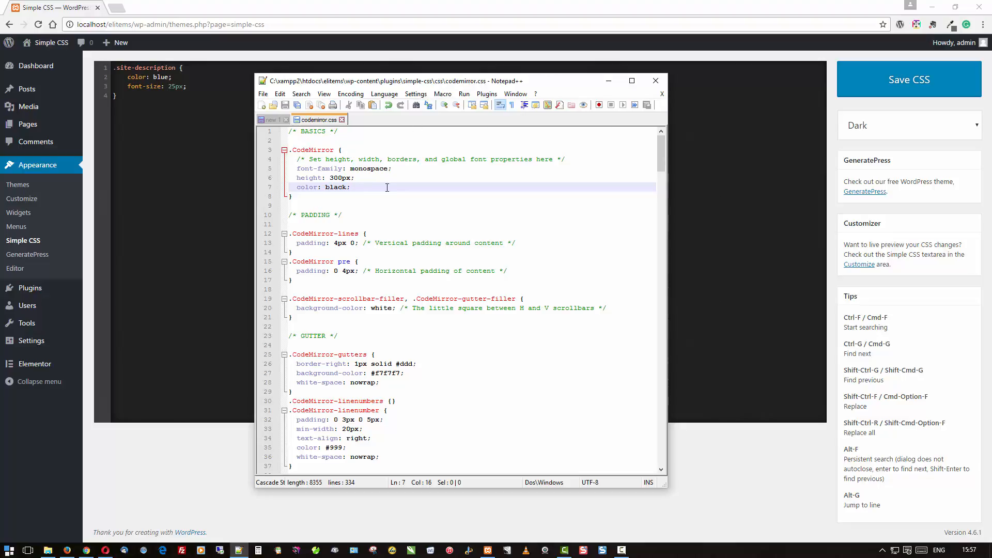
pyautogui.moveTo(482, 204)
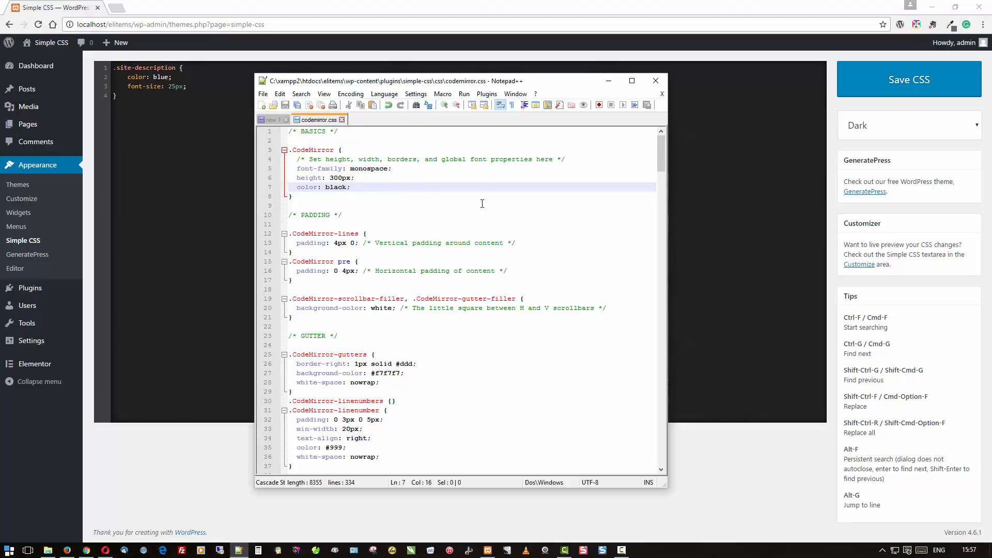
pyautogui.press('Enter')
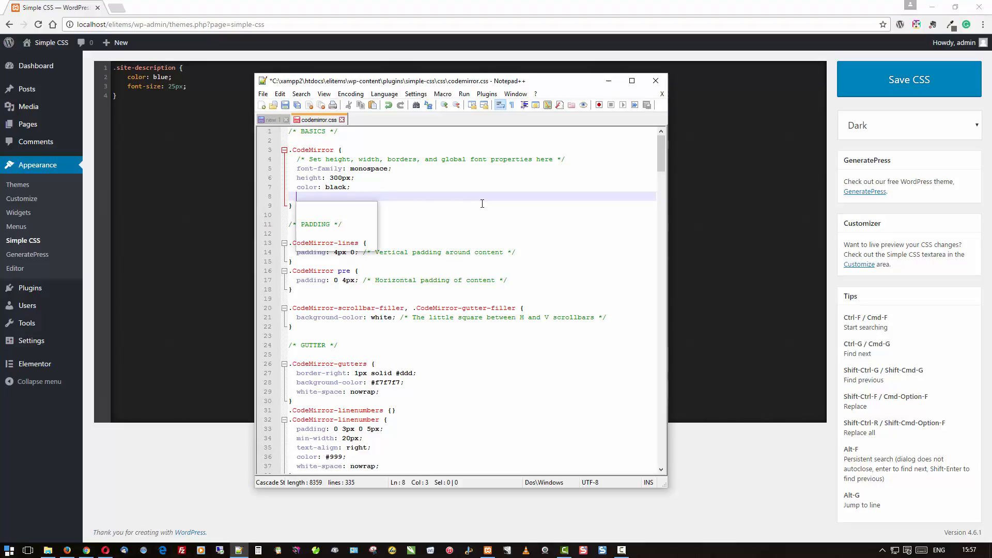
pyautogui.write('font-size:')
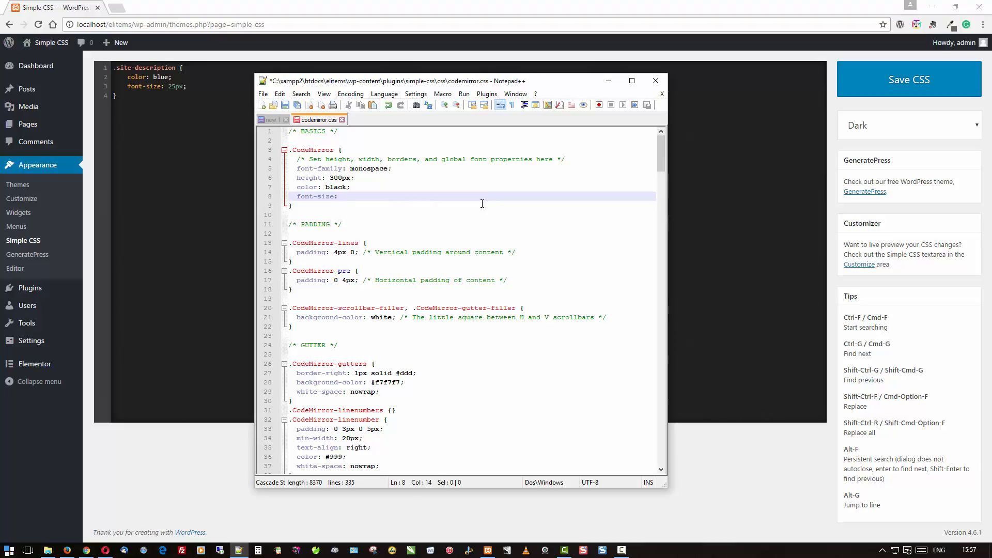
pyautogui.write('16')
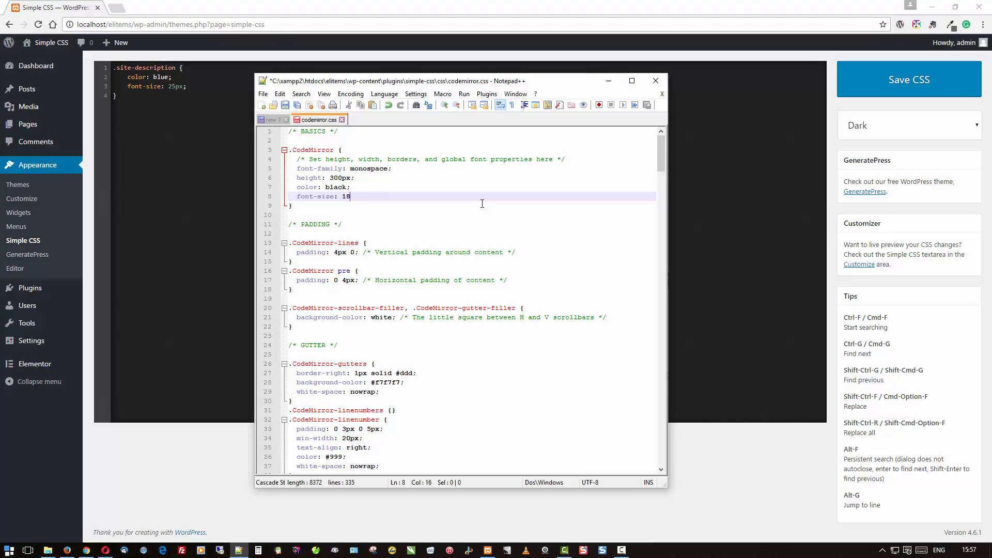
pyautogui.write('px;')
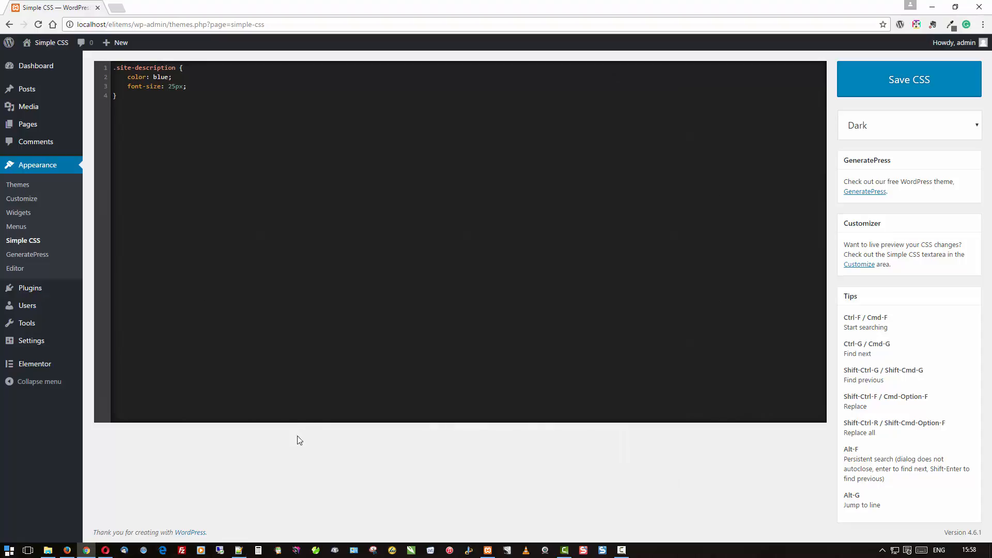
# - Reload the Simple CSS admin page to apply the larger editor font
pyautogui.rightClick(300, 440)
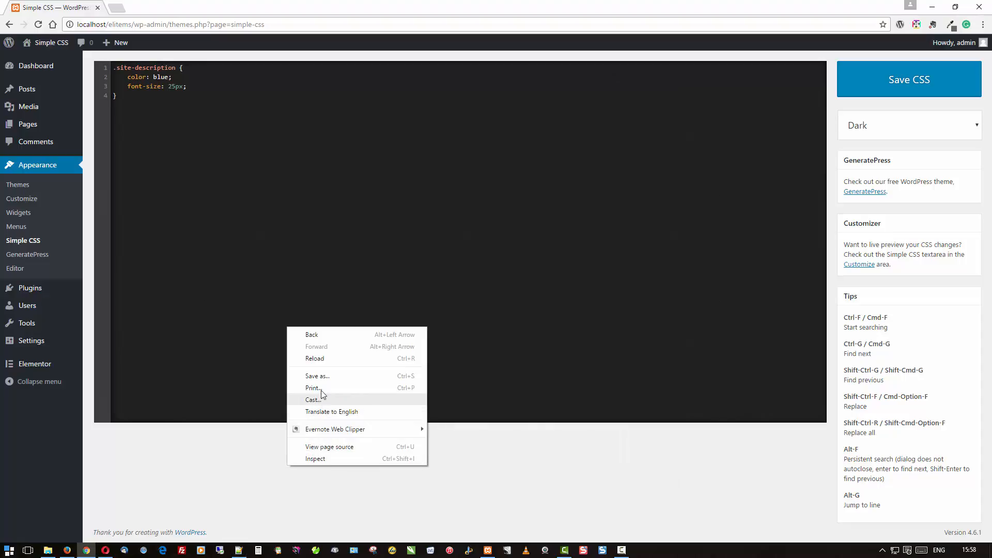
pyautogui.click(314, 358)
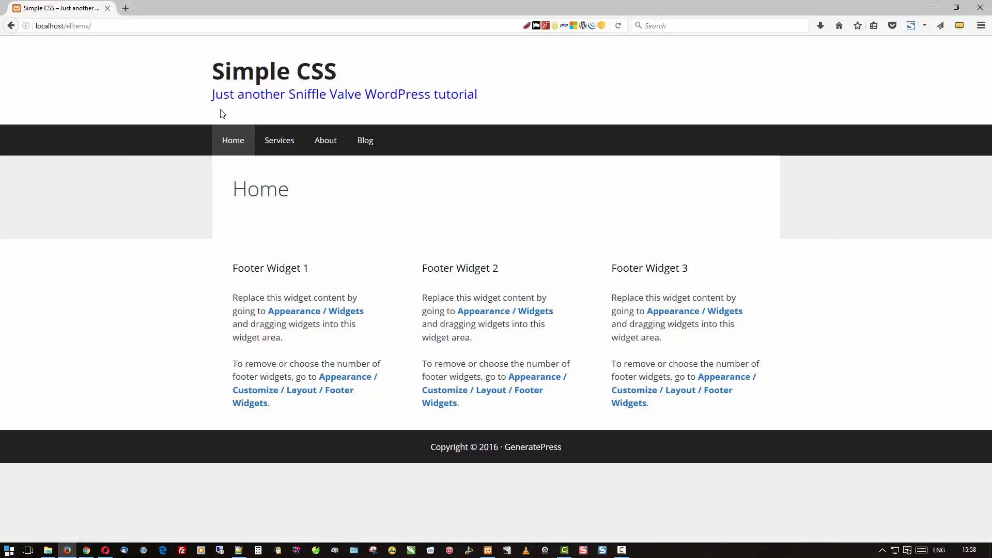
pyautogui.moveTo(502, 100)
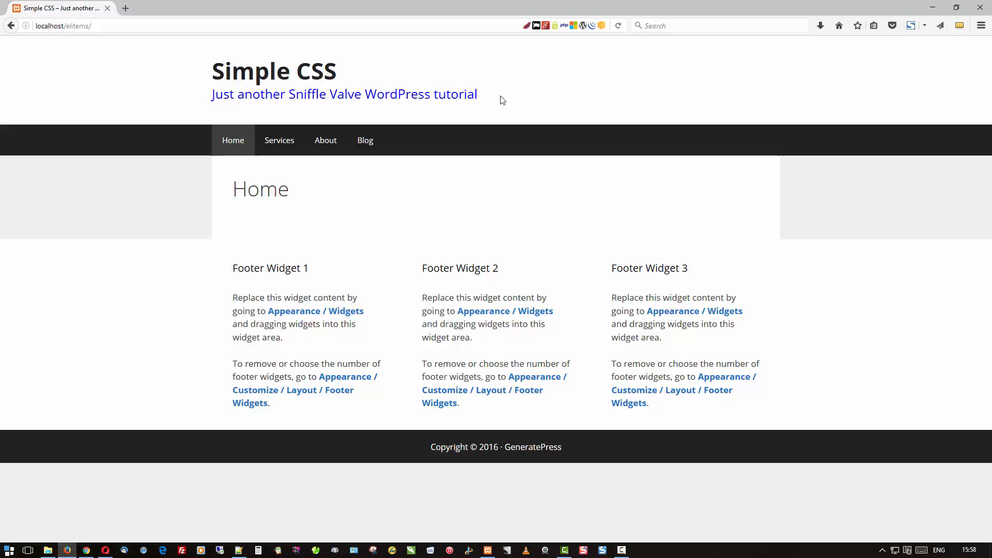
# - Visit the Services, Blog and Home pages to confirm the blue tagline
pyautogui.click(279, 140)
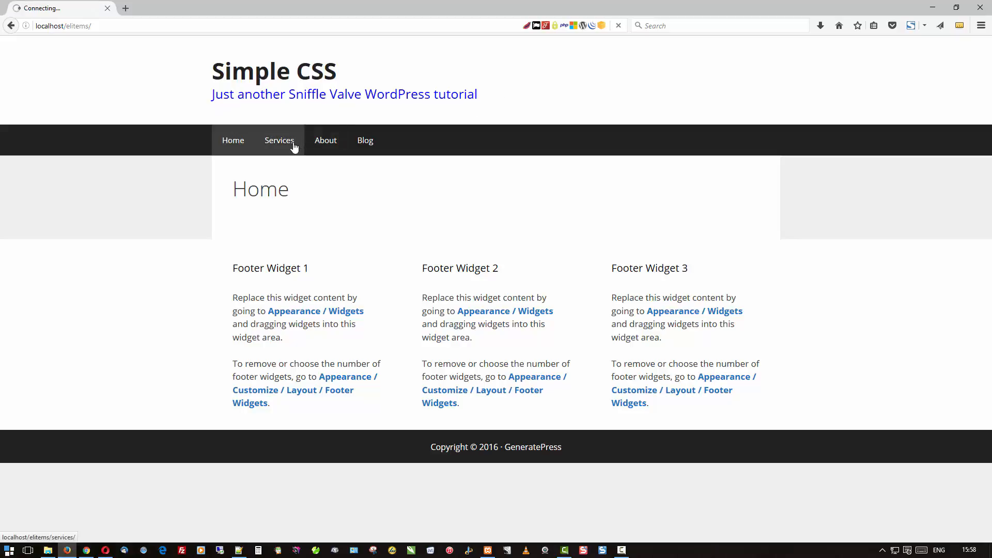
pyautogui.click(279, 140)
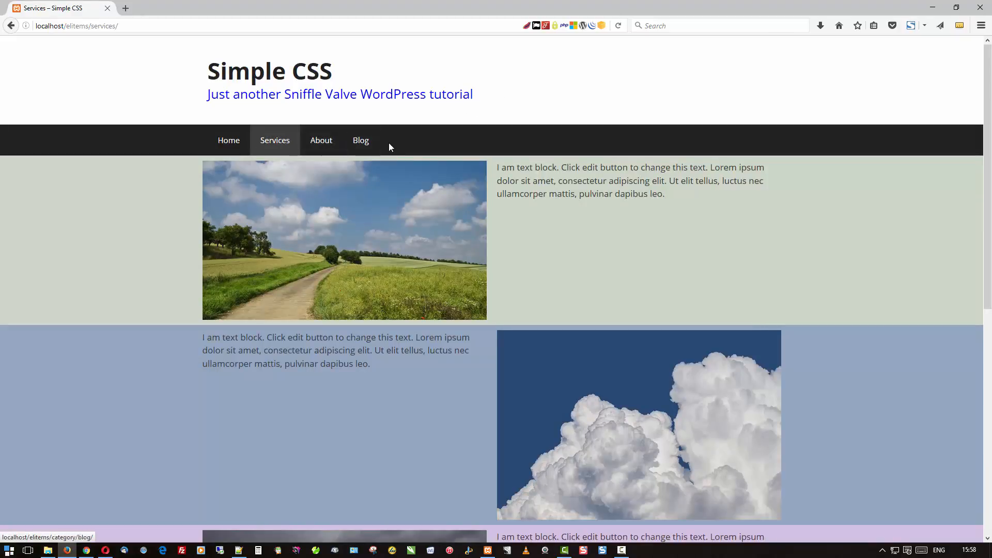
pyautogui.click(361, 140)
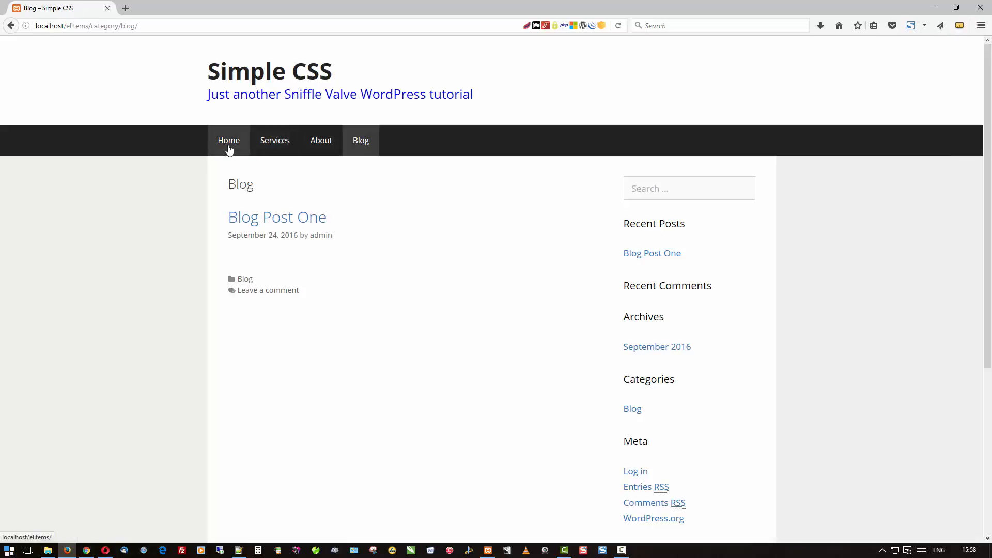
pyautogui.click(229, 140)
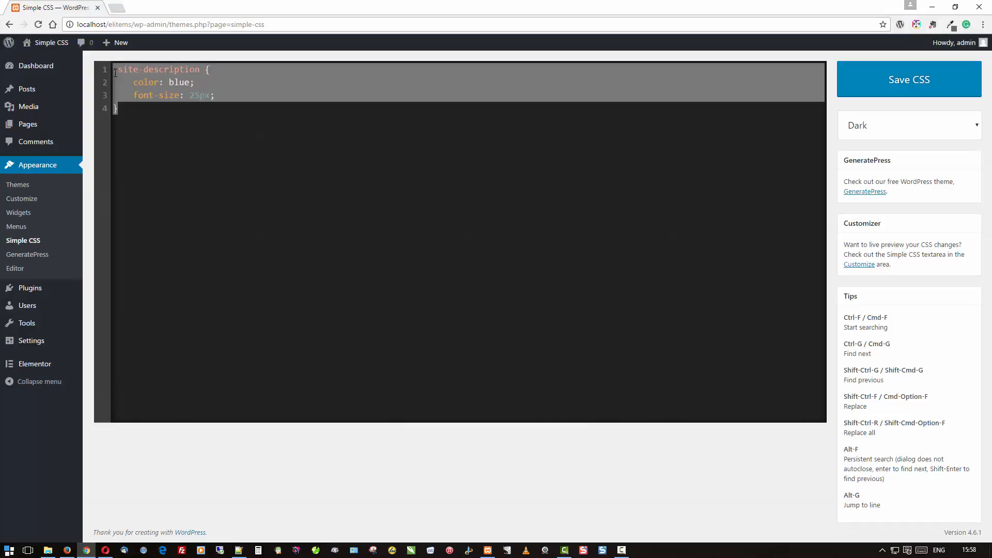
pyautogui.moveTo(25, 164)
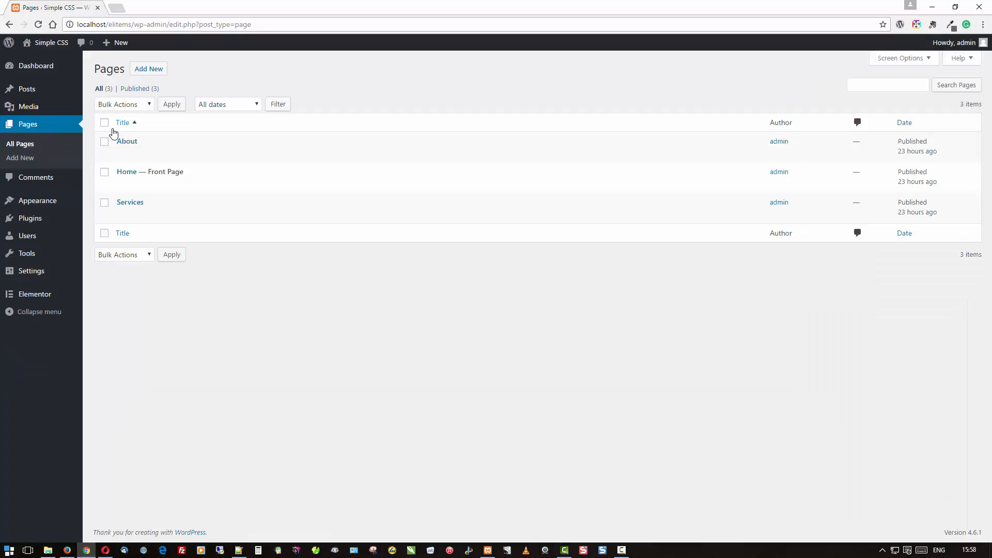
# - Paste the description rule into the About page's Simple CSS, set red and 45px, and update
pyautogui.click(127, 141)
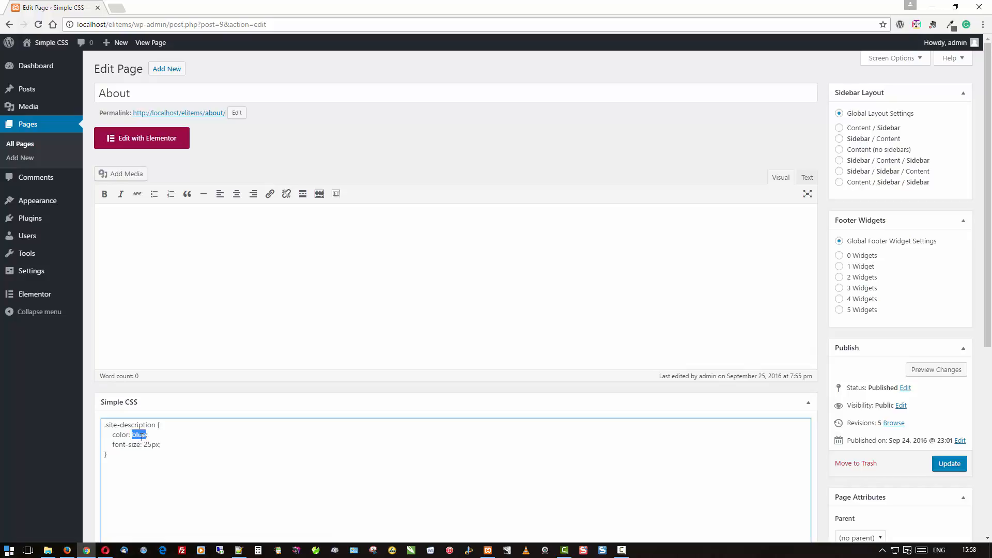
pyautogui.write('red')
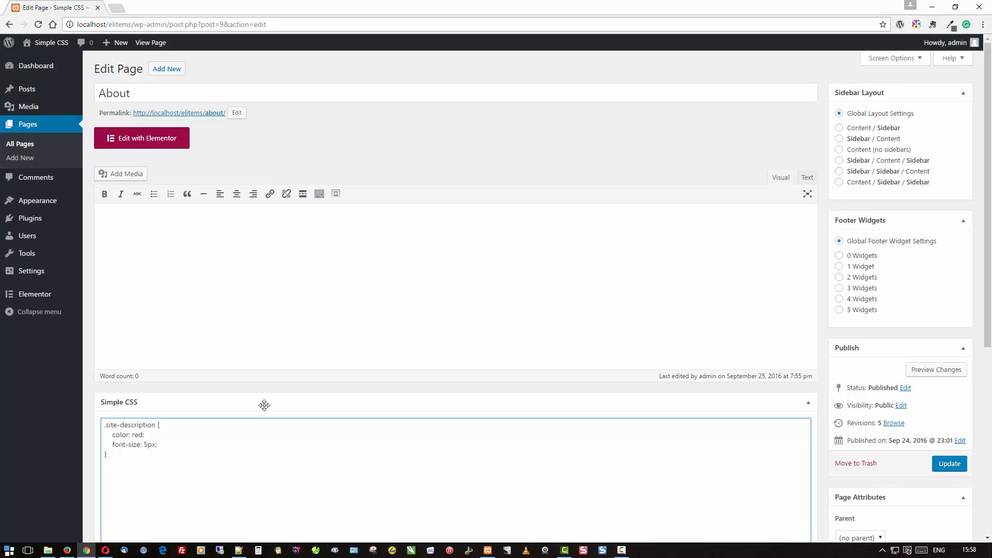
pyautogui.write('4')
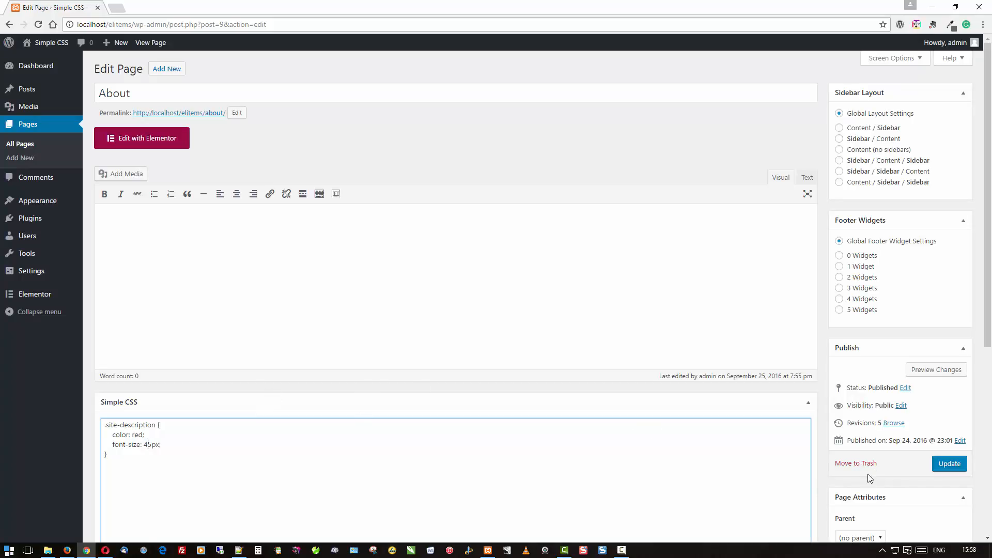
pyautogui.click(949, 463)
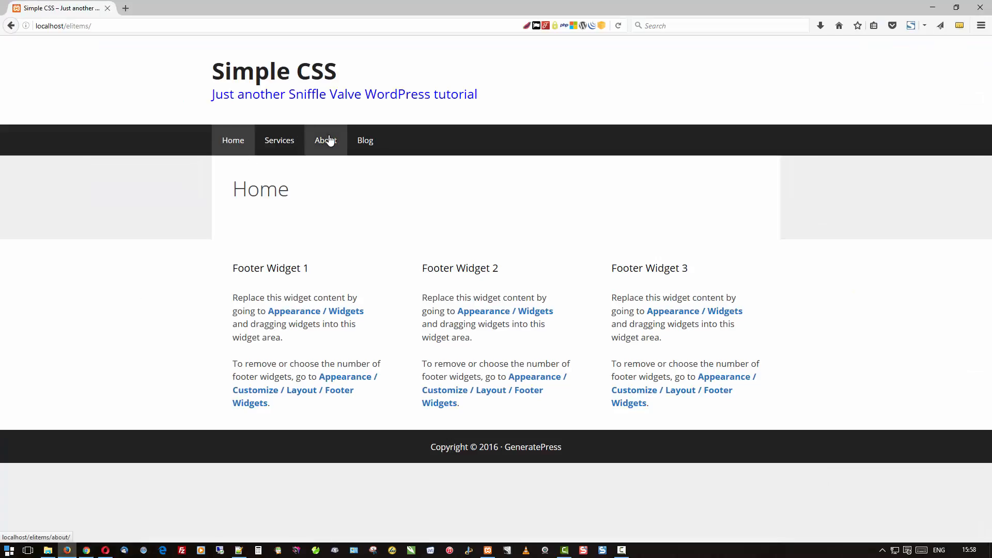
# - Browse the live About and Services pages to compare the large red tagline
pyautogui.click(325, 140)
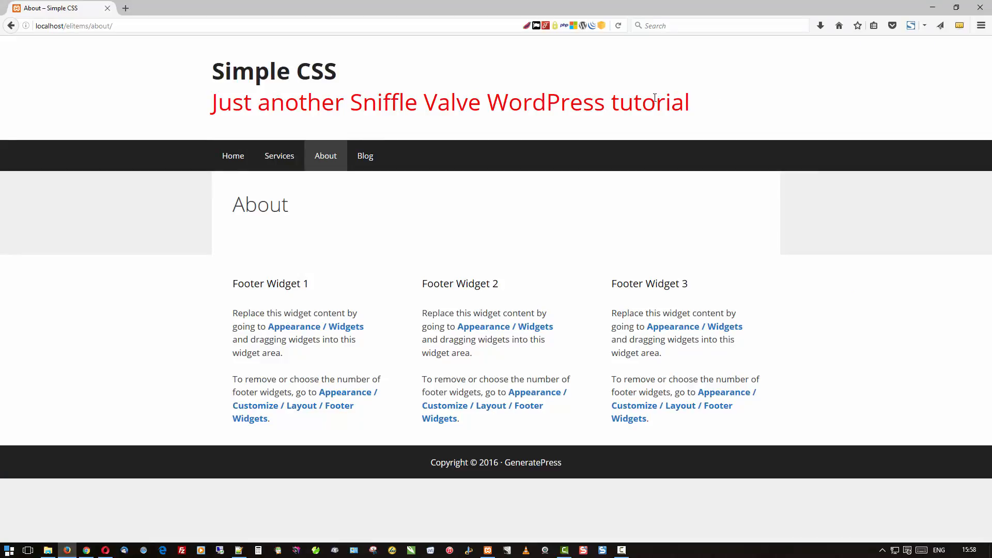
pyautogui.click(279, 155)
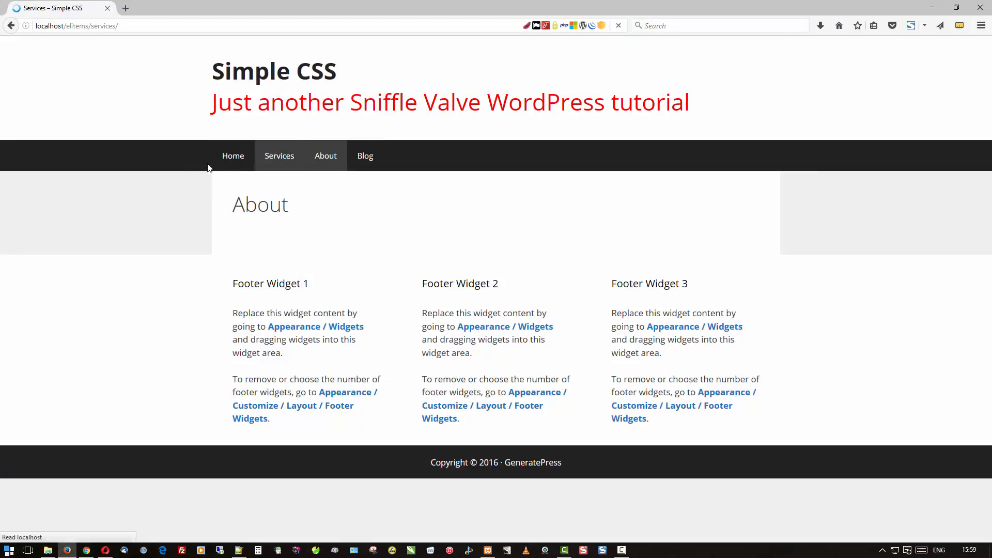
pyautogui.click(233, 140)
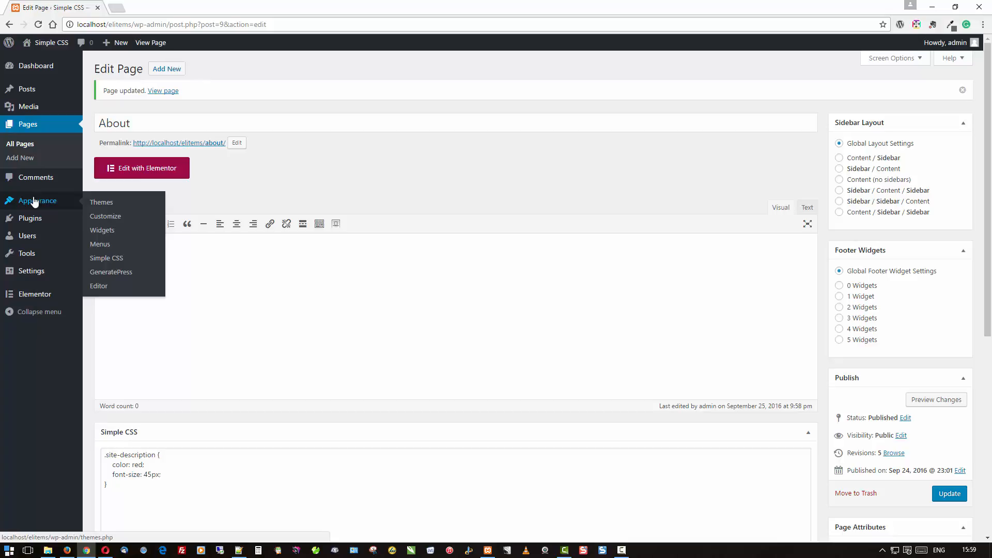
pyautogui.moveTo(259, 295)
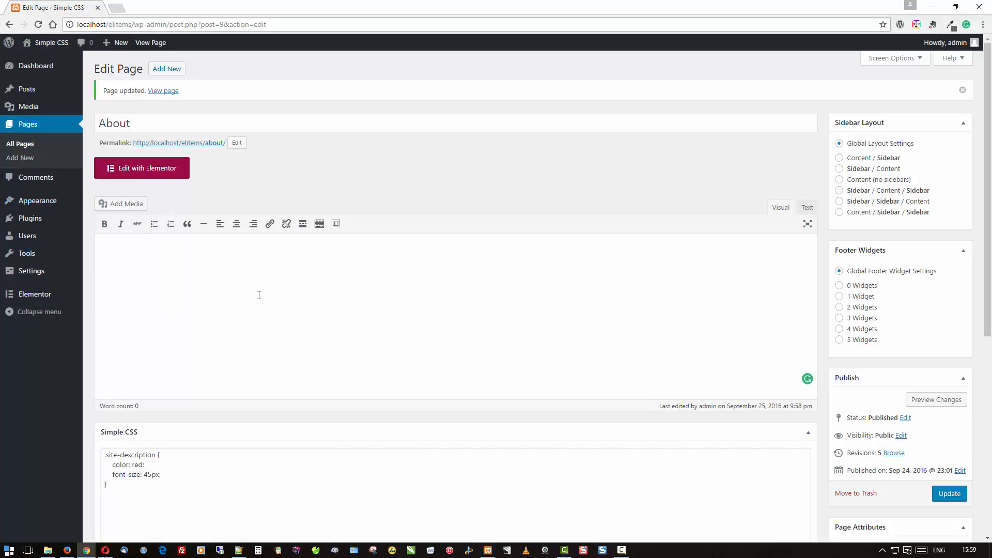
# - Review the About page's custom CSS box, then reopen Appearance > Simple CSS
pyautogui.scroll(-3)
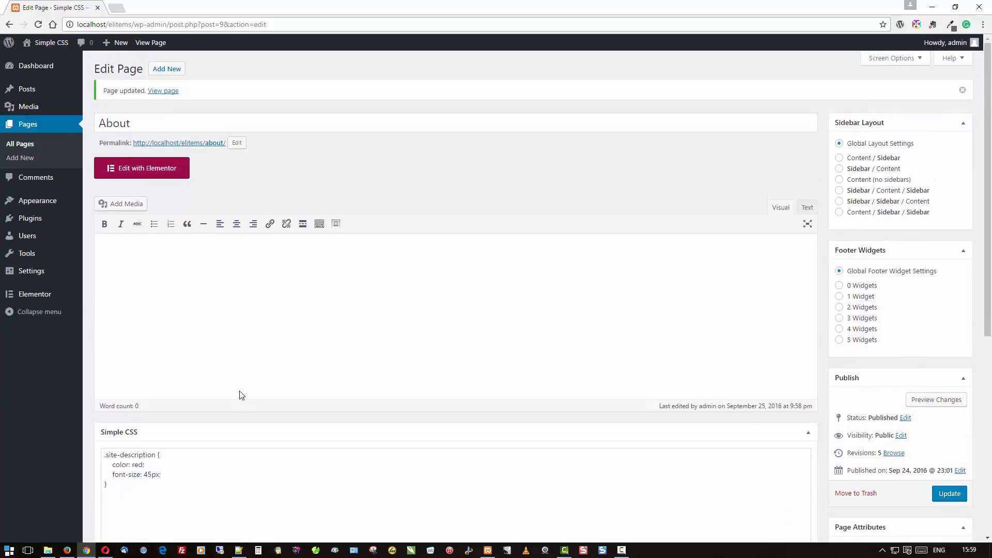
pyautogui.click(126, 492)
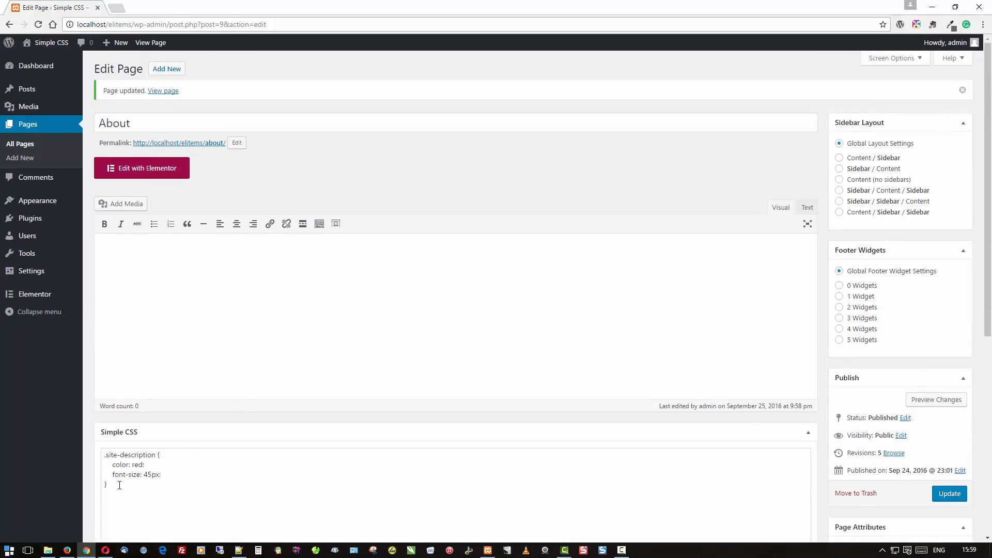
pyautogui.moveTo(231, 391)
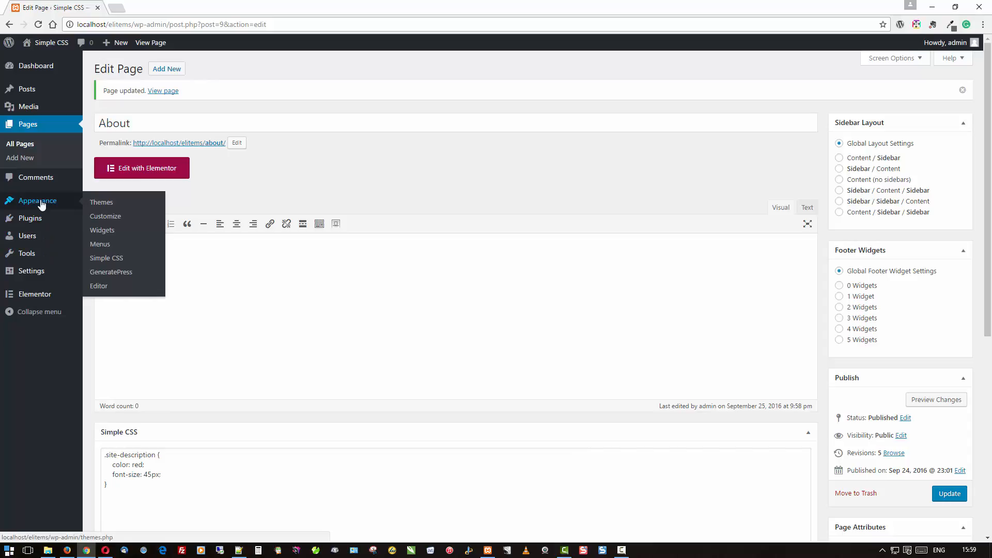
pyautogui.click(106, 258)
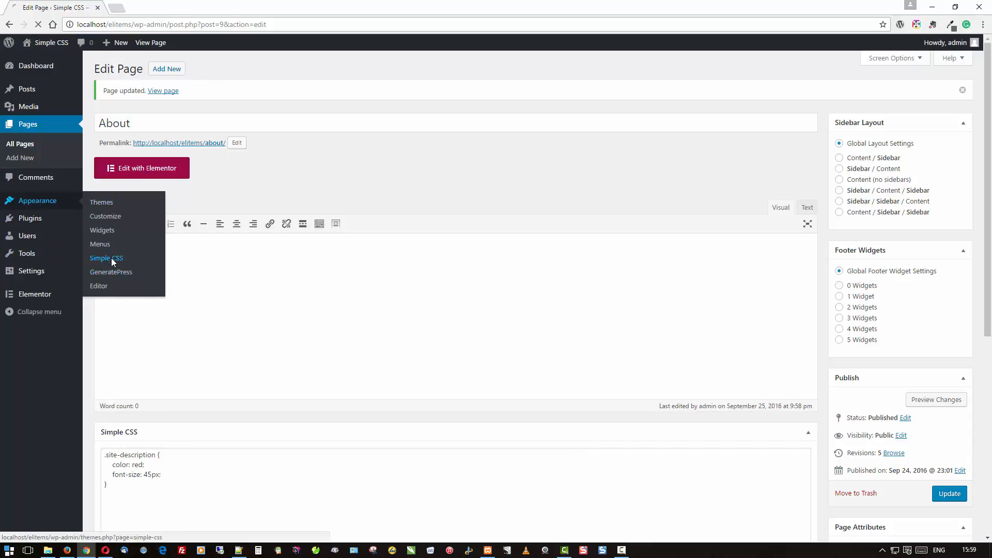
pyautogui.click(106, 258)
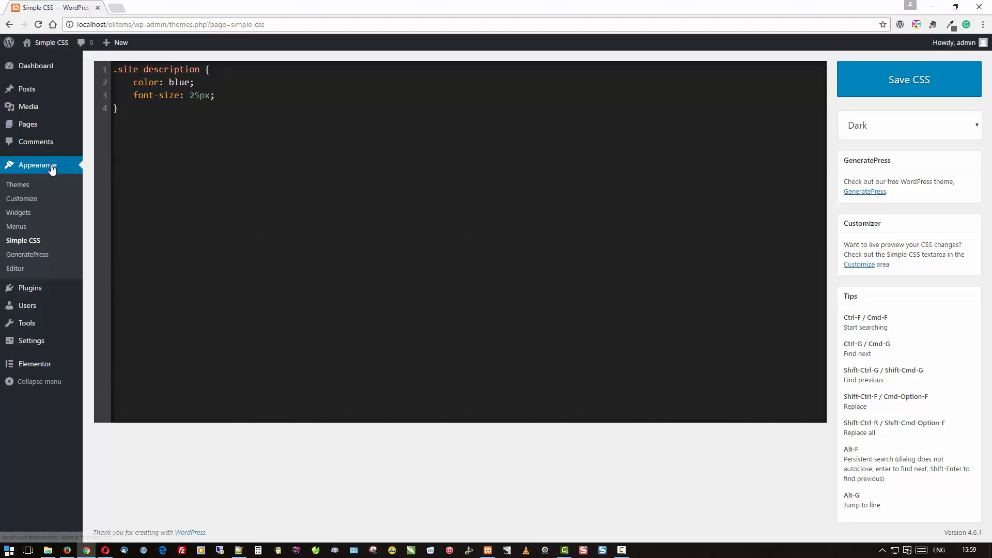
pyautogui.click(22, 199)
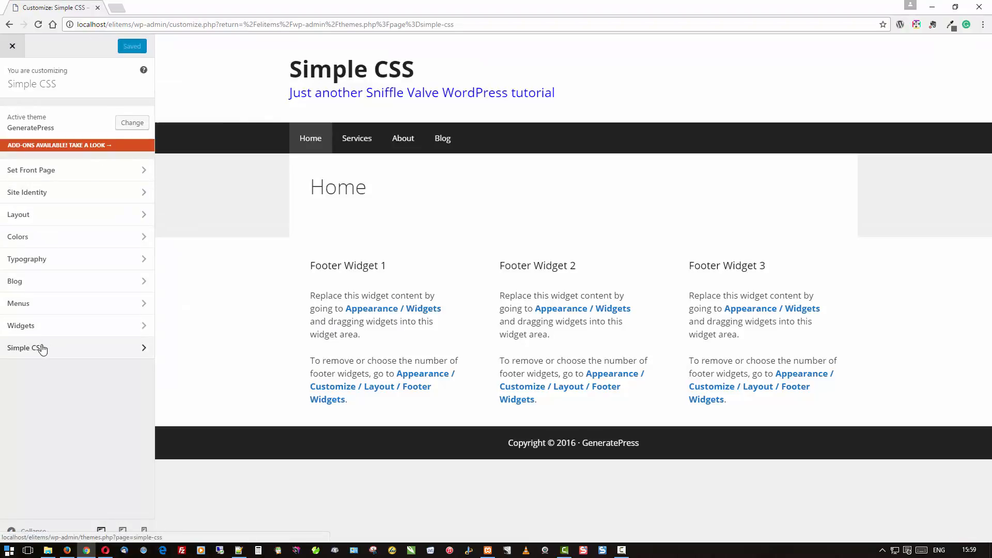
pyautogui.click(39, 348)
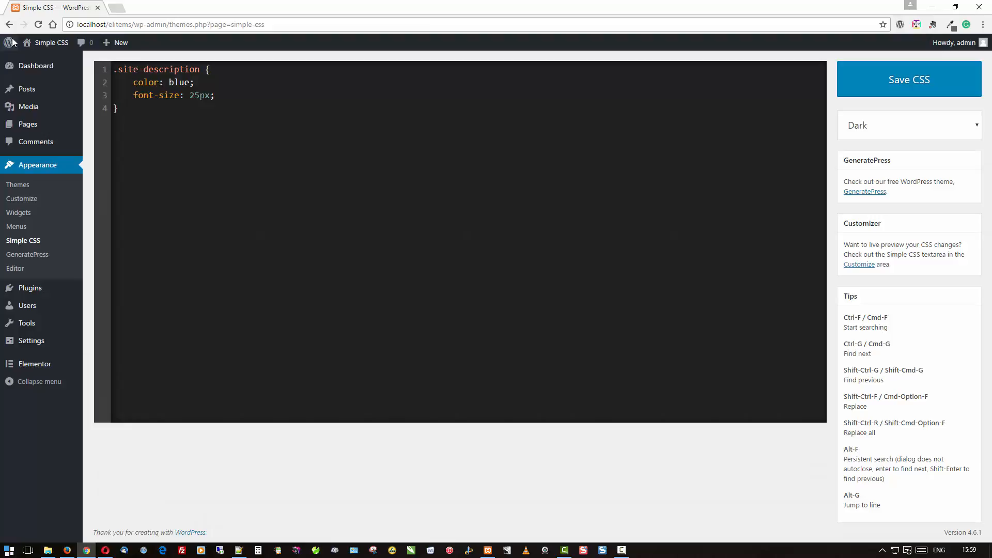
pyautogui.moveTo(373, 473)
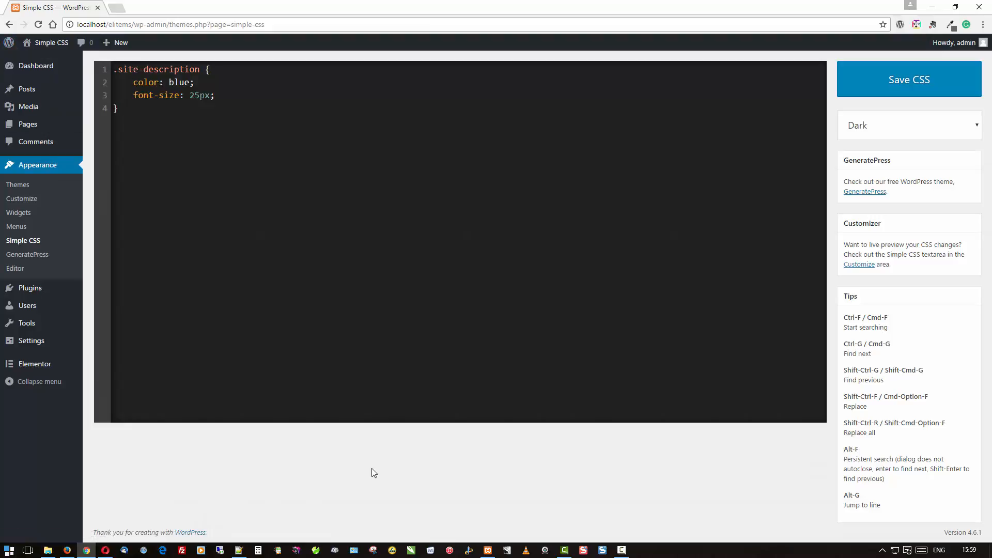